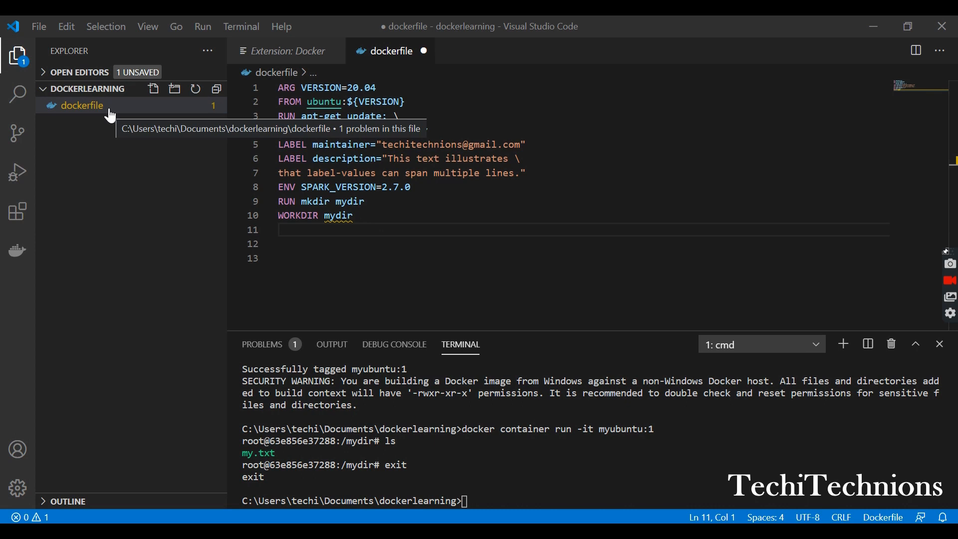
Create an empty myfiles.txt file in the dockerlearning folder next to the dockerfile
{"action": "right_click", "coordinate": [82, 105]}
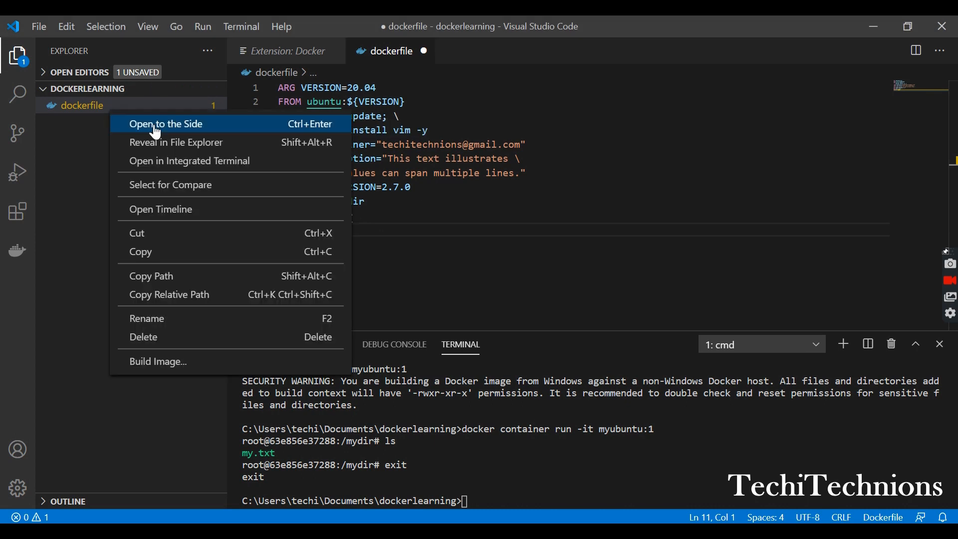
{"action": "mouse_move", "coordinate": [78, 154]}
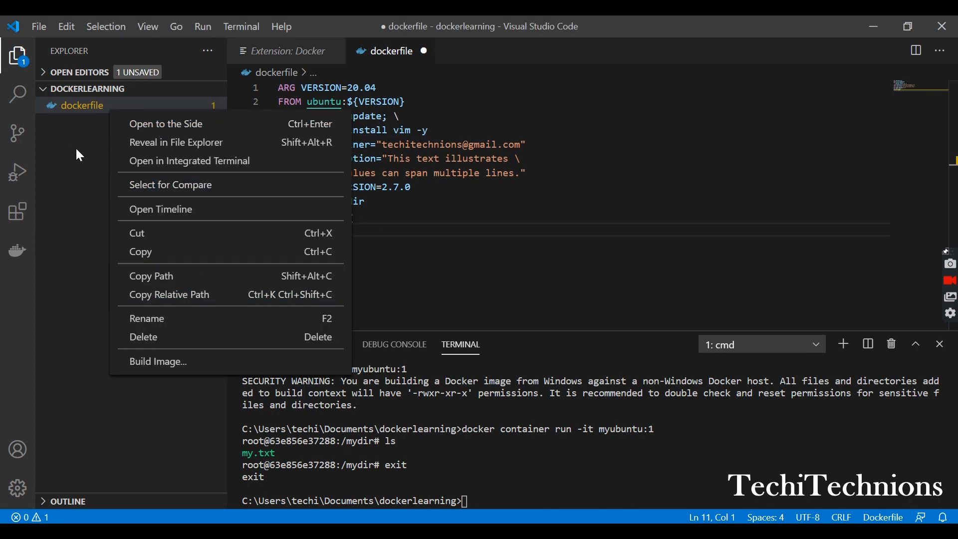
{"action": "left_click", "coordinate": [89, 89]}
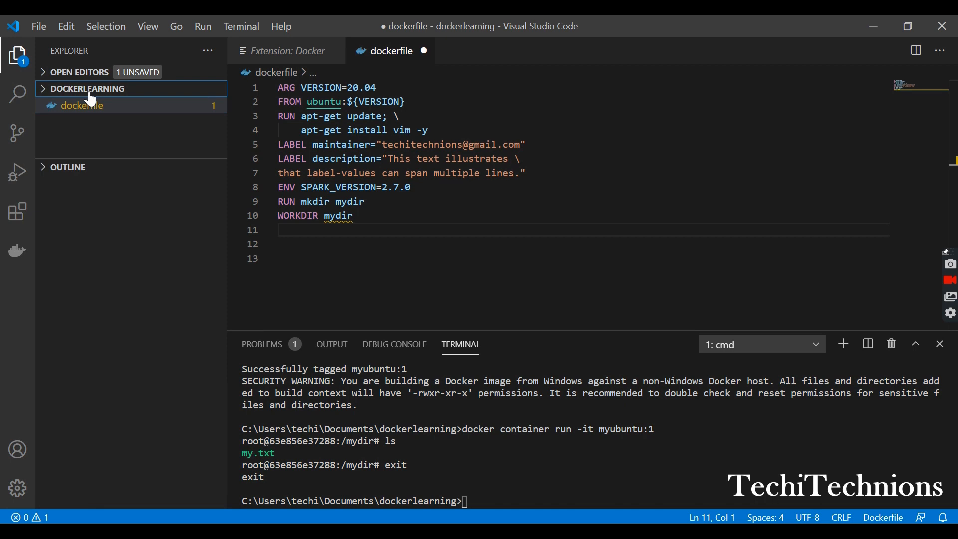
{"action": "left_click", "coordinate": [155, 89]}
{"action": "type", "text": "my"}
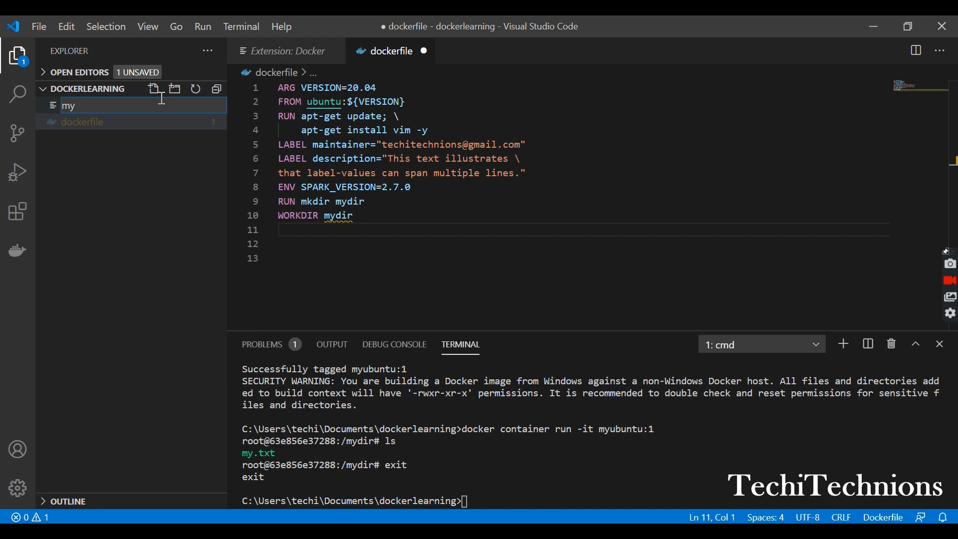
{"action": "type", "text": "fi"}
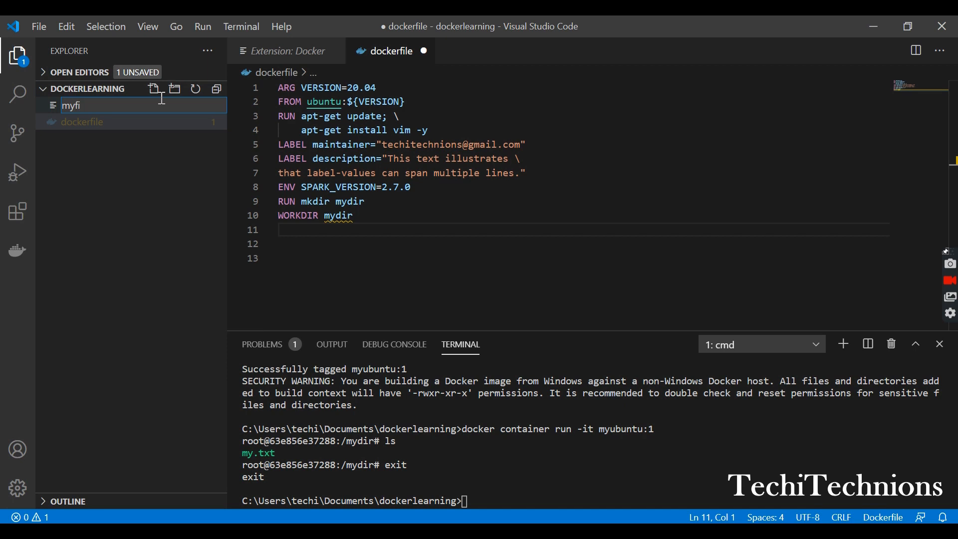
{"action": "type", "text": "les"}
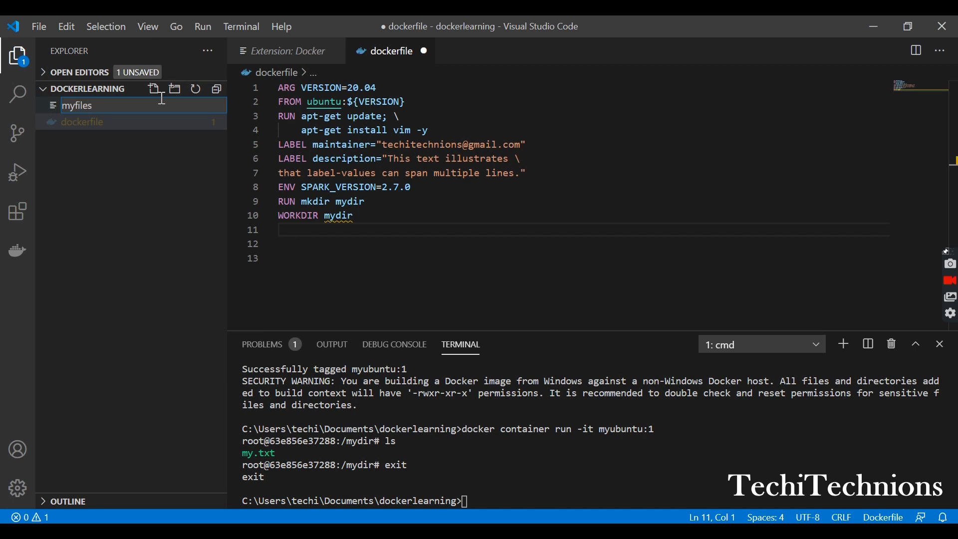
{"action": "type", "text": ".tx"}
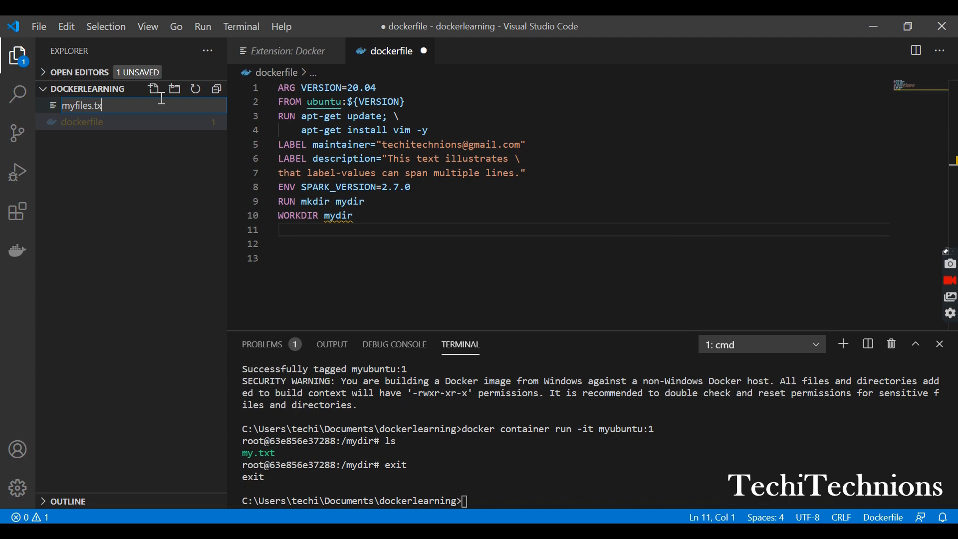
{"action": "key", "text": "Enter"}
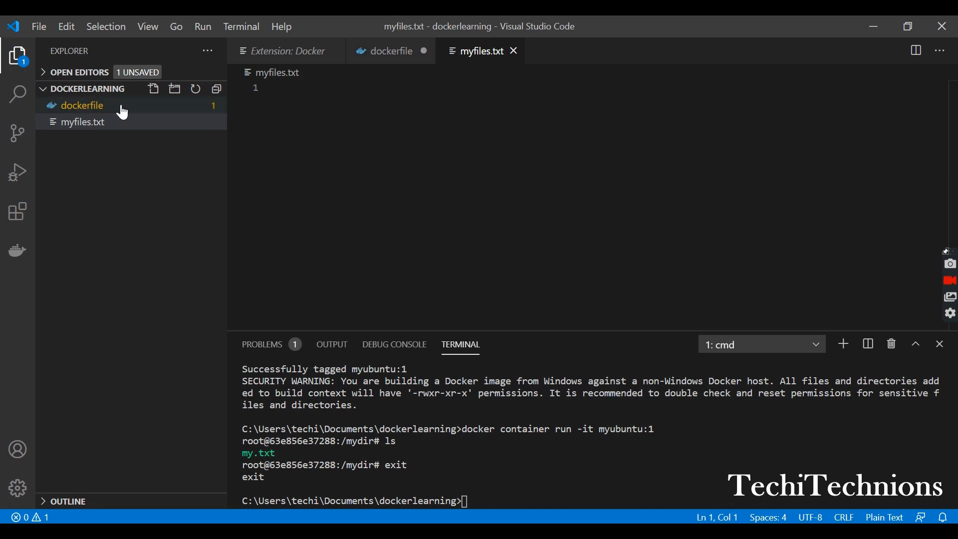
Correct line 9 of the dockerfile so it reads mydir
{"action": "left_click", "coordinate": [82, 105]}
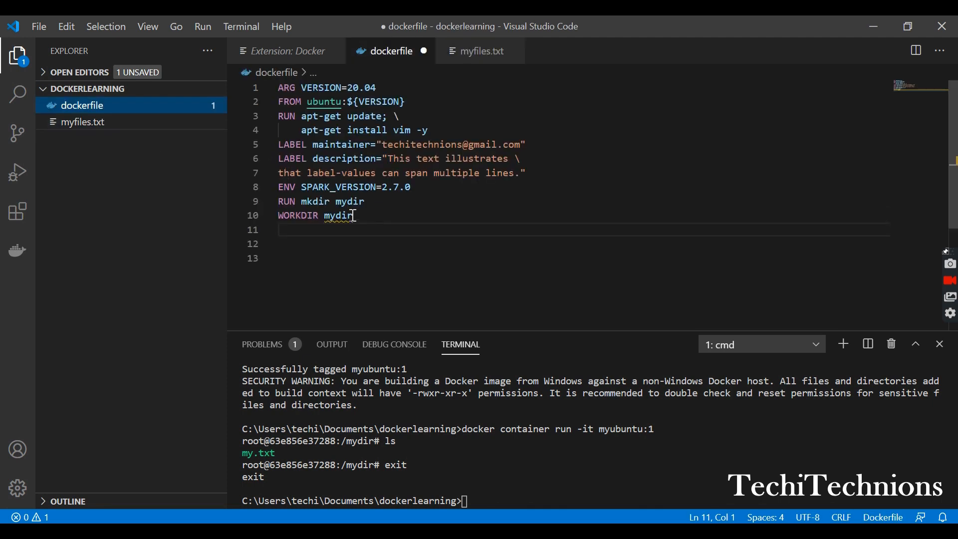
{"action": "left_click", "coordinate": [354, 215]}
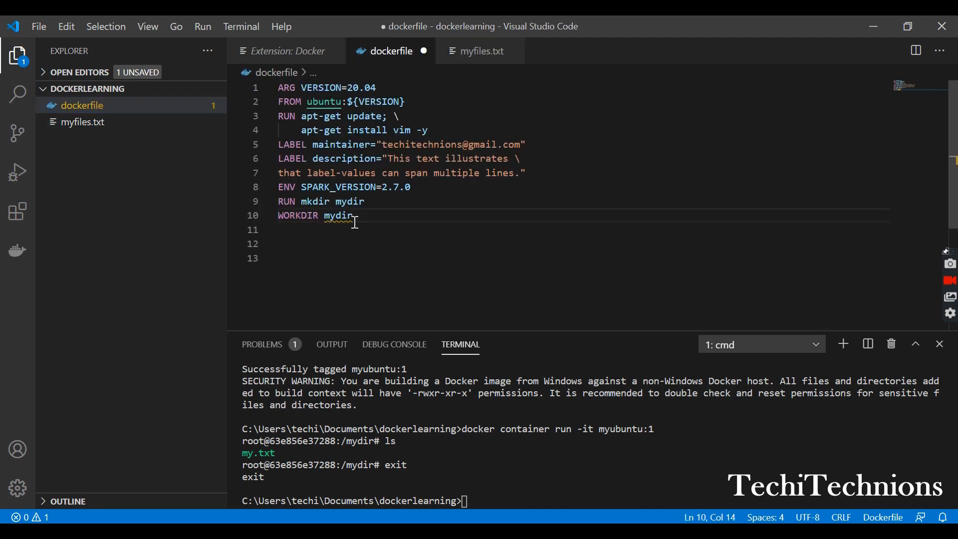
{"action": "left_click", "coordinate": [365, 202]}
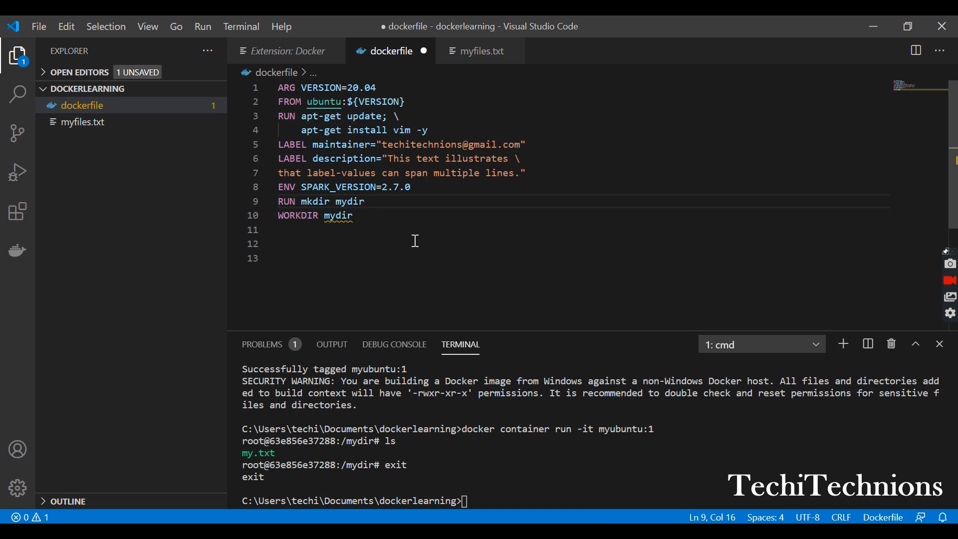
{"action": "key", "text": "Backspace"}
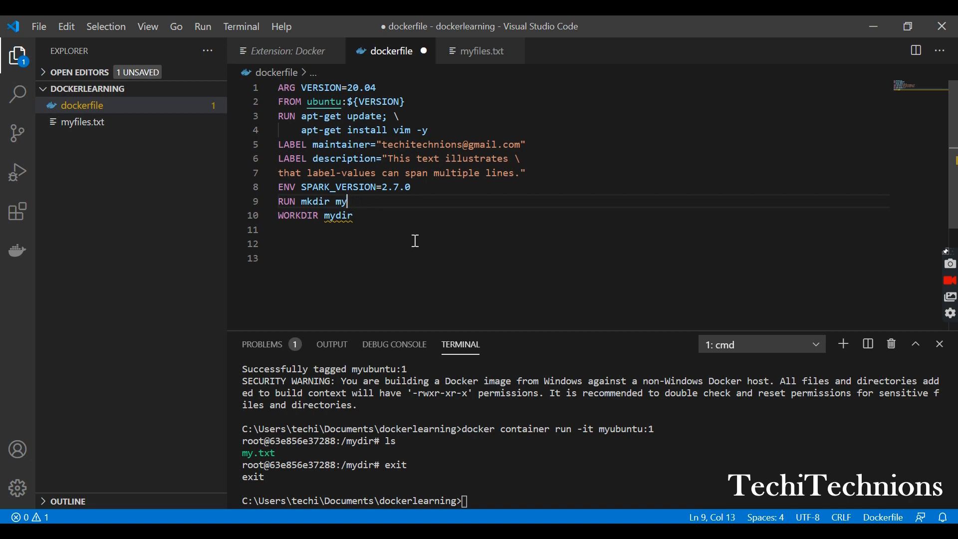
{"action": "type", "text": "dir"}
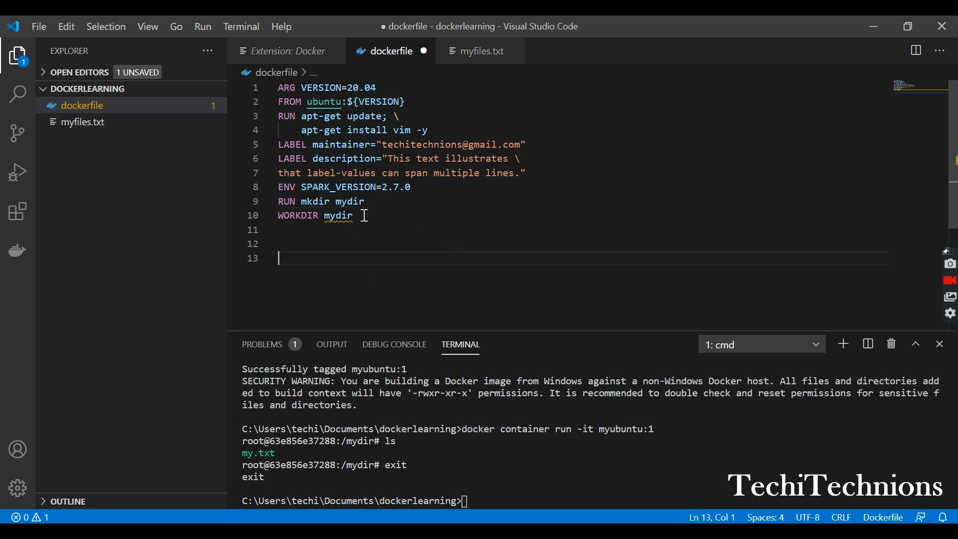
Add a 'COPY myfiles.txt .' line after WORKDIR mydir
{"action": "left_click", "coordinate": [353, 215]}
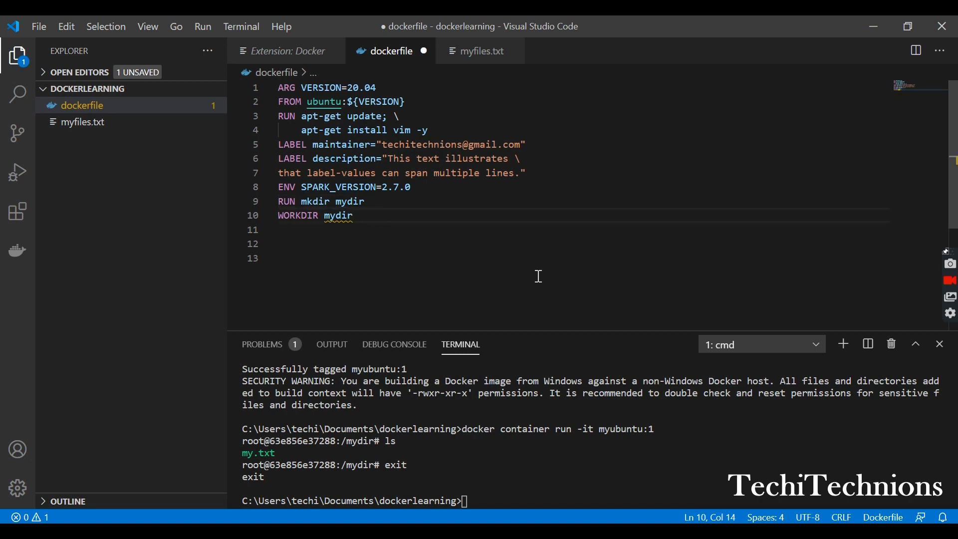
{"action": "key", "text": "Enter"}
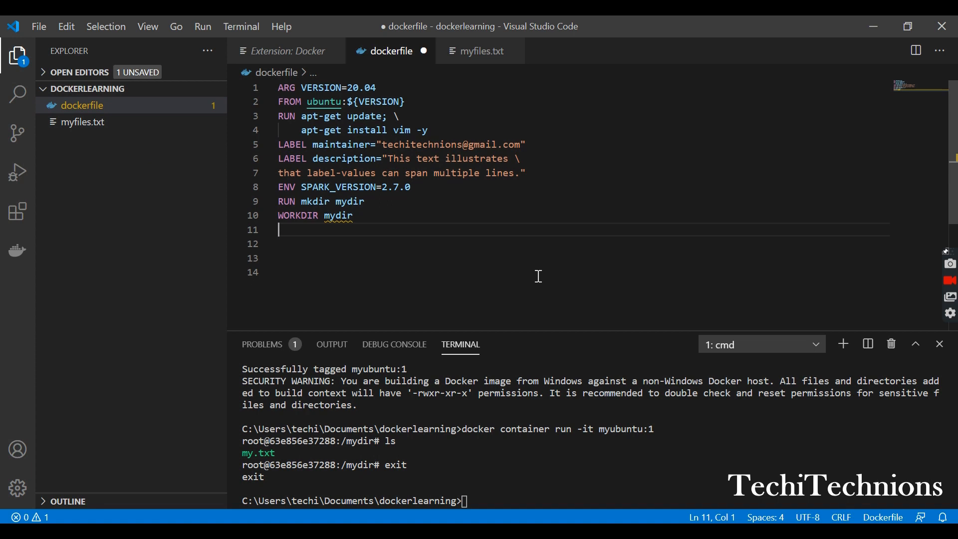
{"action": "type", "text": "COPY my.txt ."}
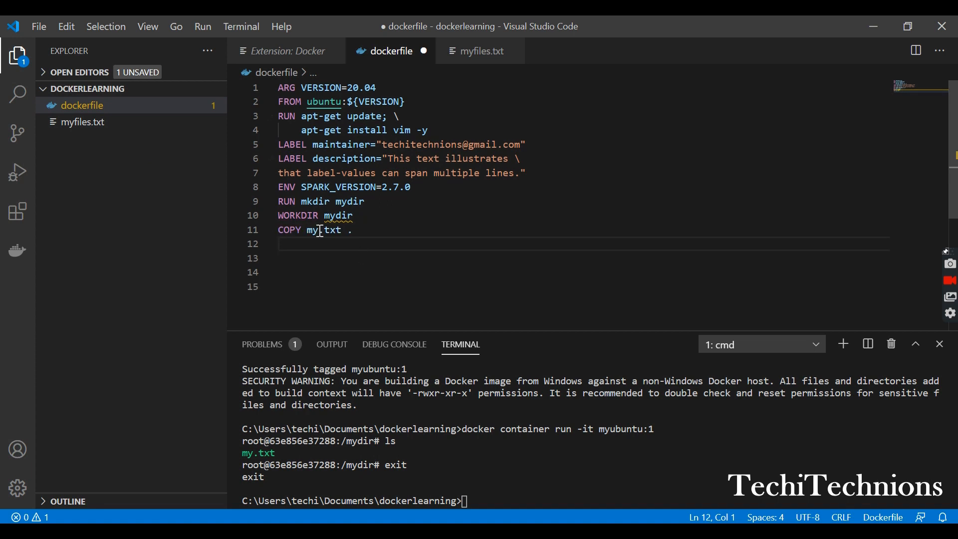
{"action": "left_click", "coordinate": [345, 229]}
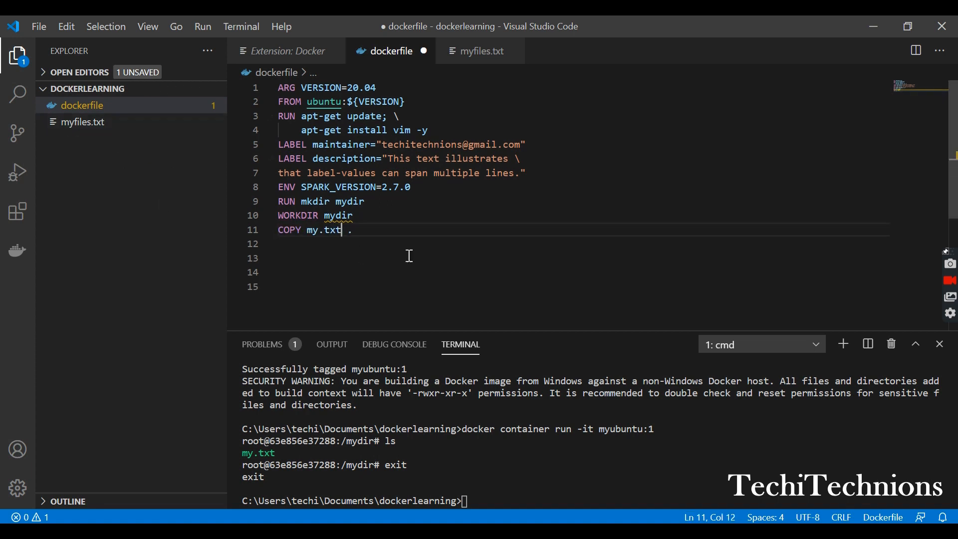
{"action": "key", "text": "BackSpace"}
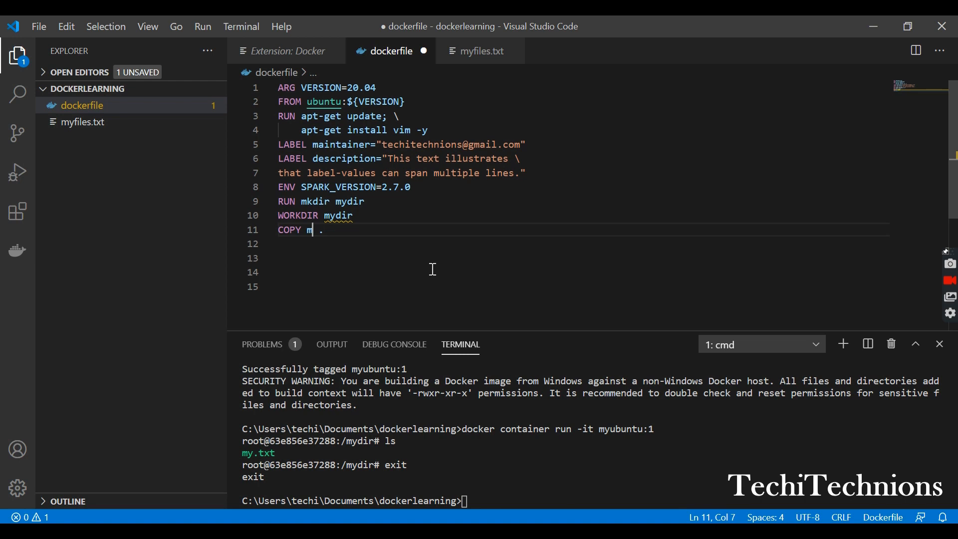
{"action": "key", "text": "Backspace"}
{"action": "type", "text": "yfiles.txt"}
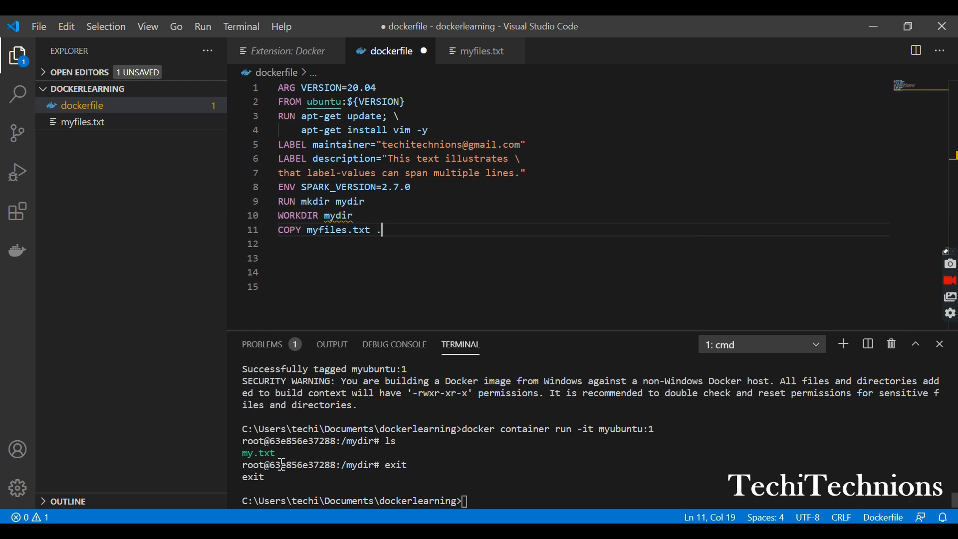
{"action": "mouse_move", "coordinate": [270, 455]}
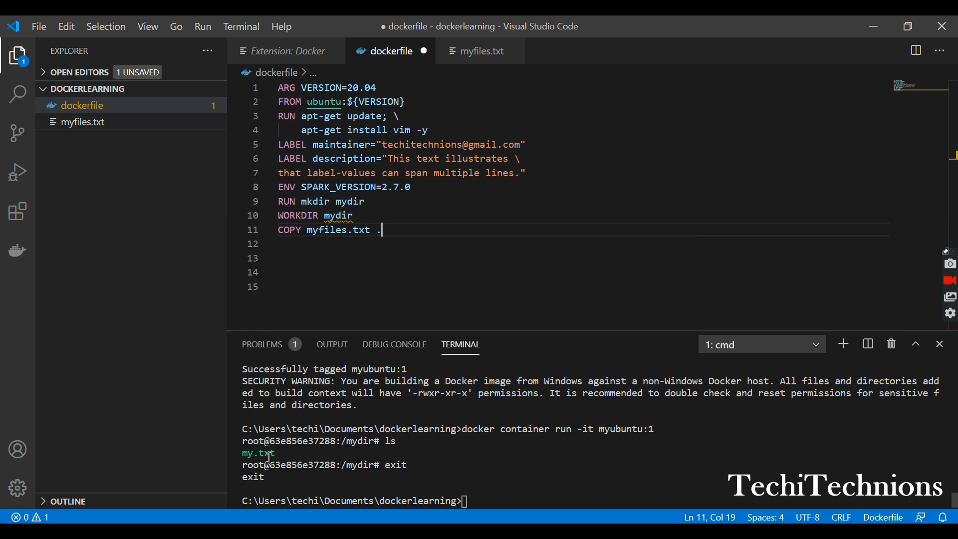
{"action": "mouse_move", "coordinate": [294, 466]}
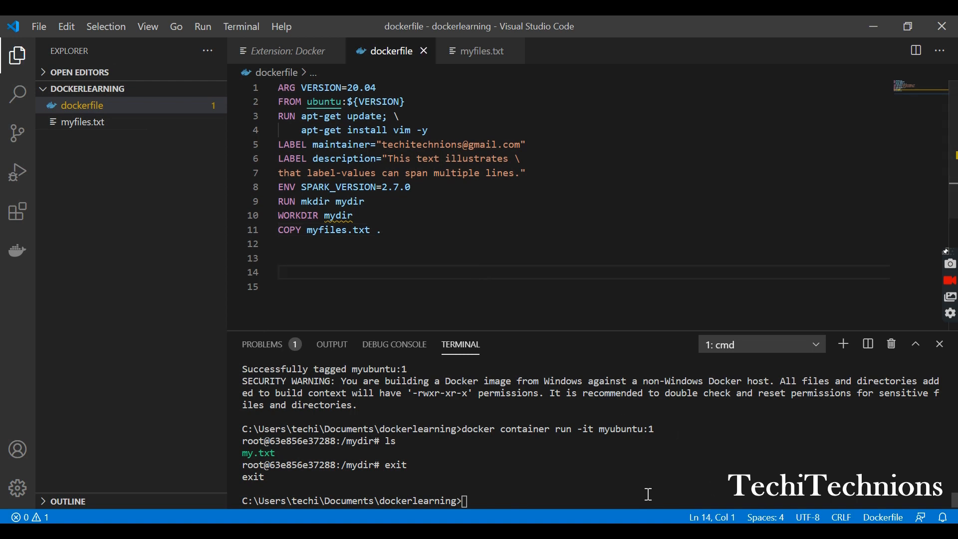
Rebuild myubuntu:1, run a container, list myfiles.txt in mydir, then exit
{"action": "type", "text": "docker container run -it myubuntu:1"}
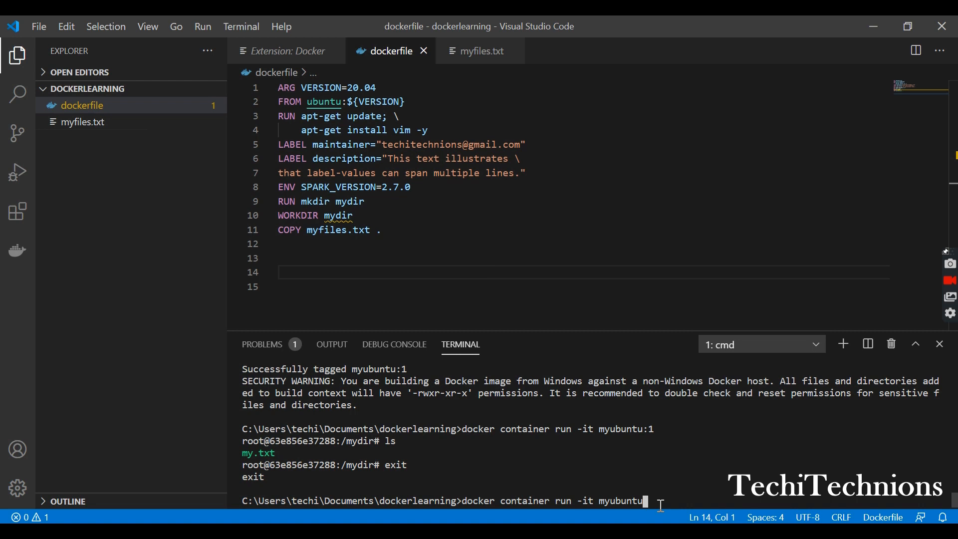
{"action": "type", "text": "docker build -t myubuntu:1 ."}
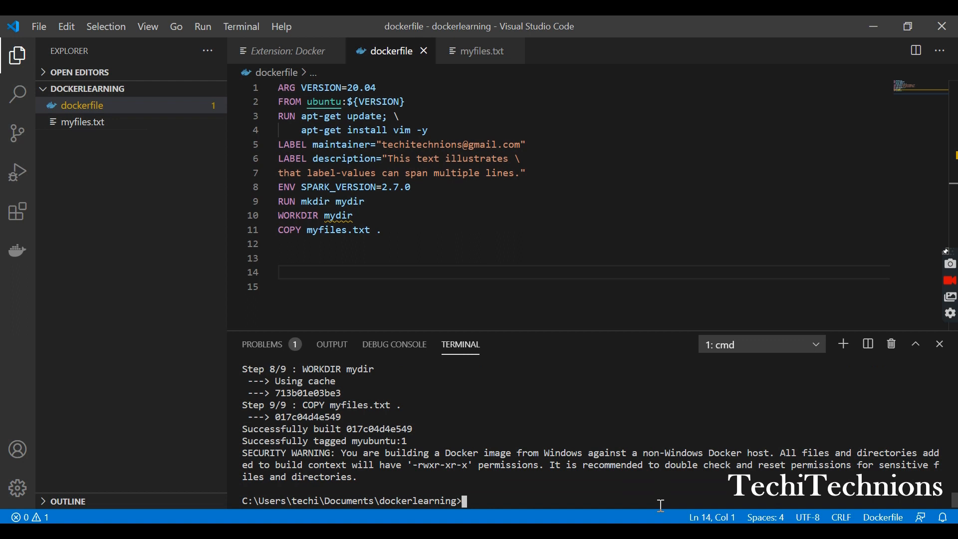
{"action": "type", "text": "docker container run -it myimage"}
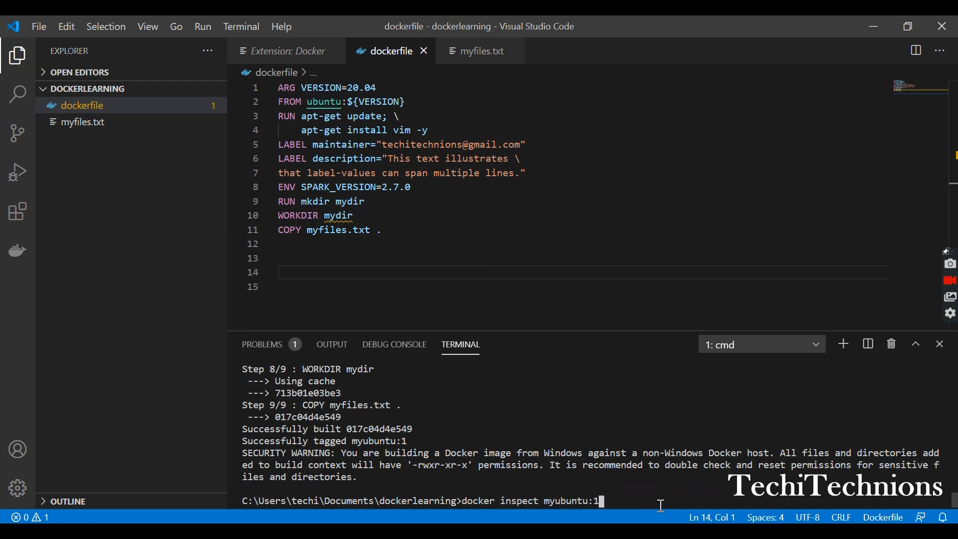
{"action": "type", "text": "docker container run -it myubuntu:1"}
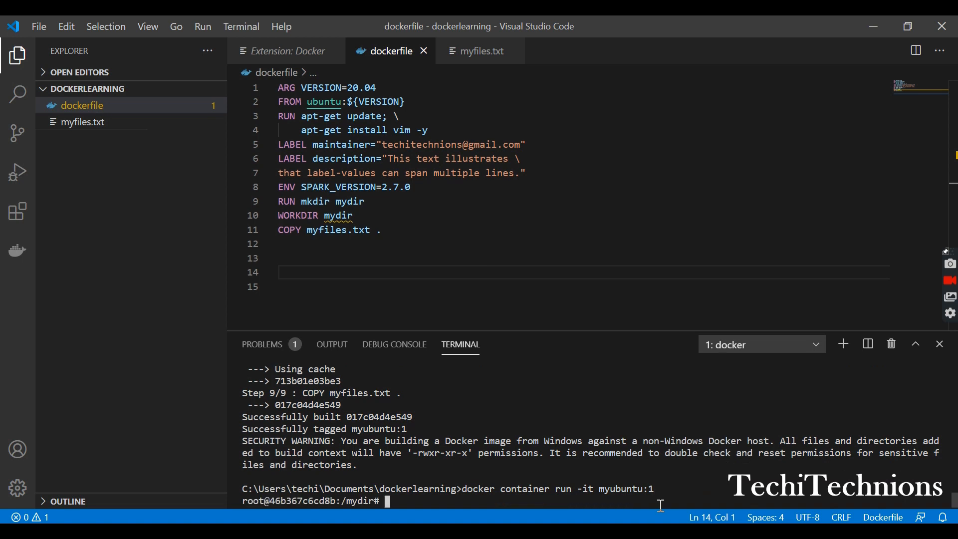
{"action": "type", "text": "ls"}
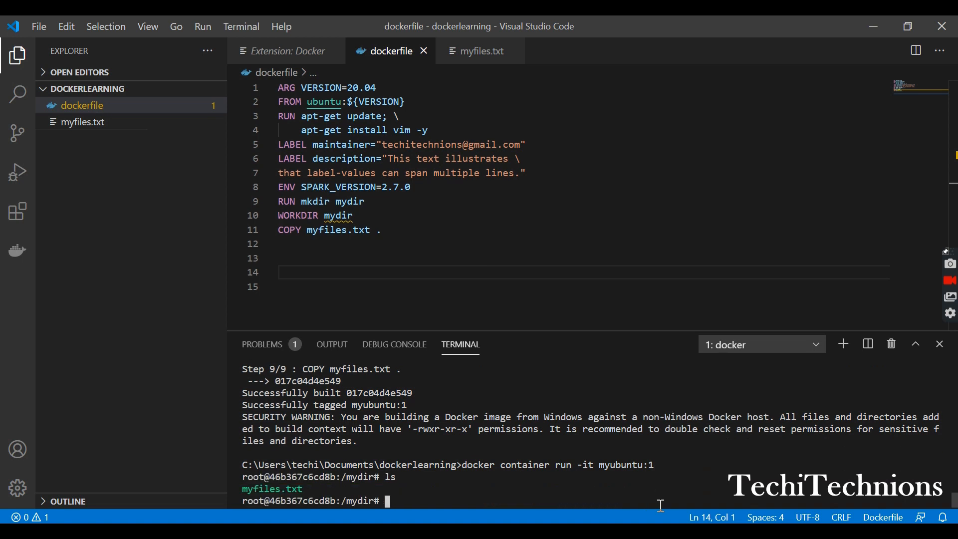
{"action": "double_click", "coordinate": [271, 489]}
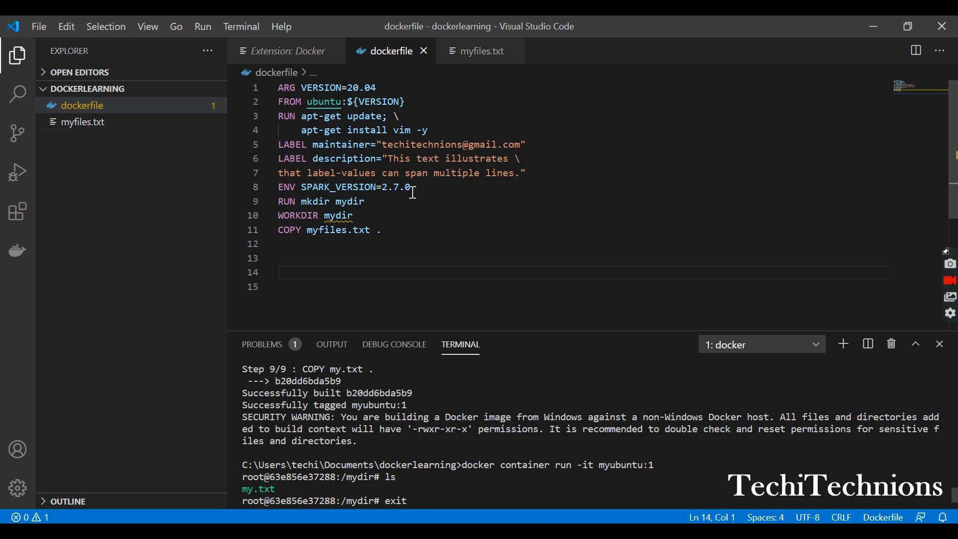
{"action": "mouse_move", "coordinate": [386, 130]}
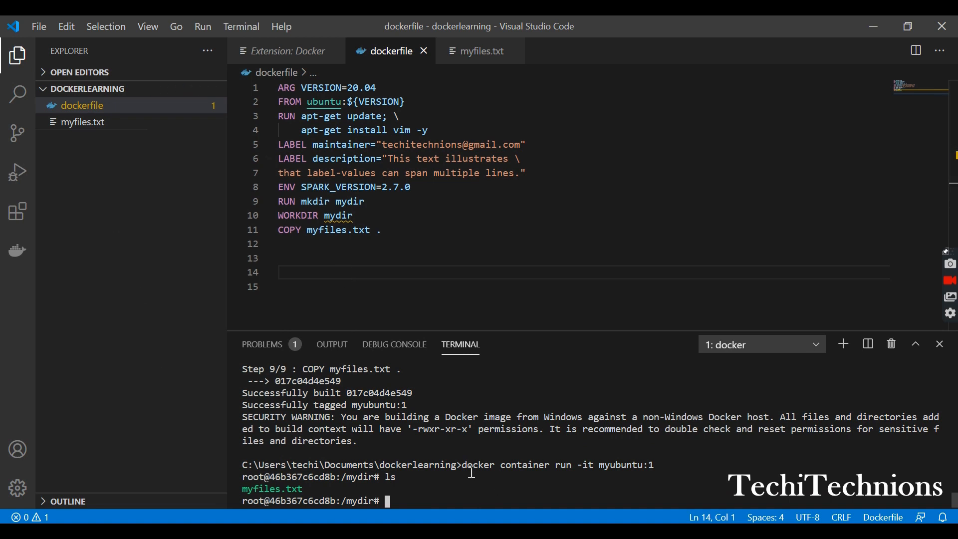
{"action": "type", "text": "exit"}
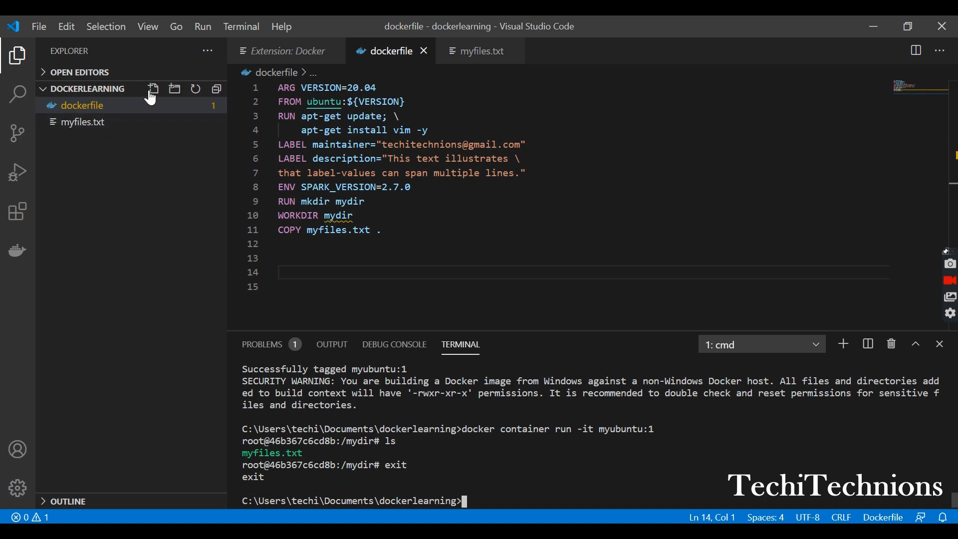
Create mynew.txt in dockerlearning and select the COPY myfiles.txt line in the dockerfile
{"action": "left_click", "coordinate": [89, 89]}
{"action": "type", "text": "m"}
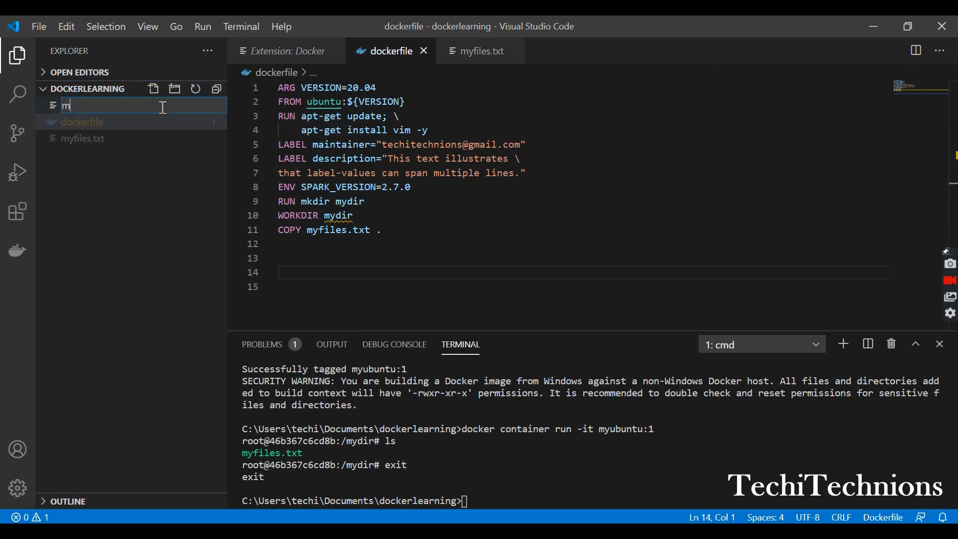
{"action": "type", "text": "yne"}
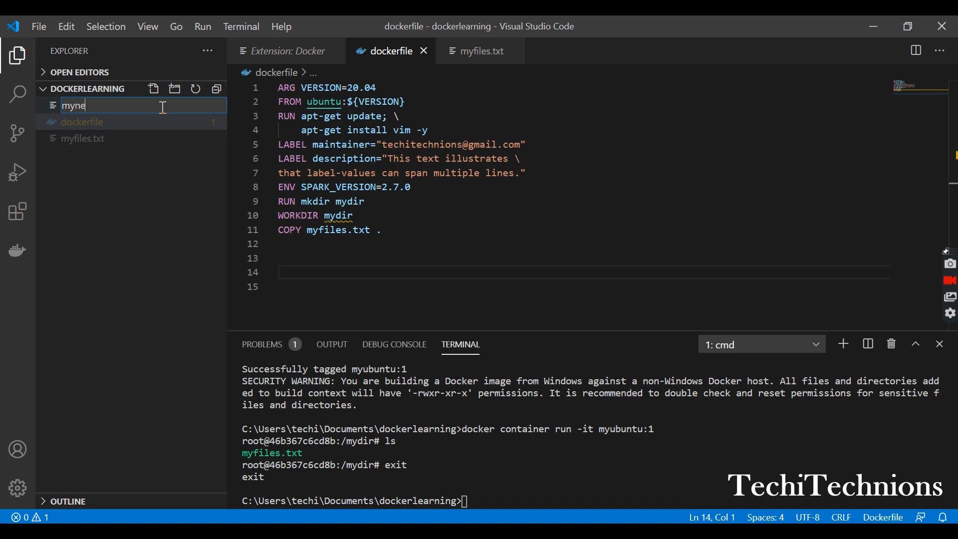
{"action": "type", "text": "w."}
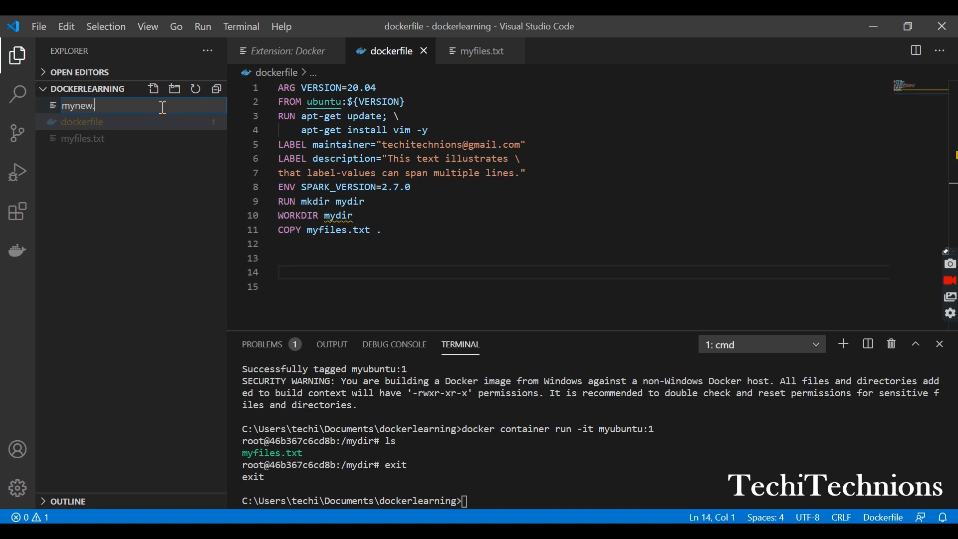
{"action": "key", "text": "Escape"}
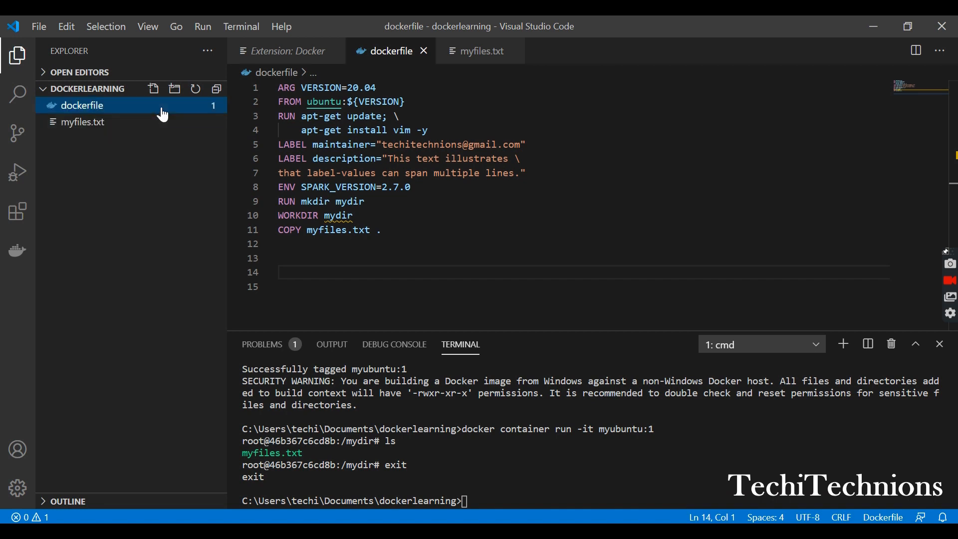
{"action": "left_click", "coordinate": [153, 89]}
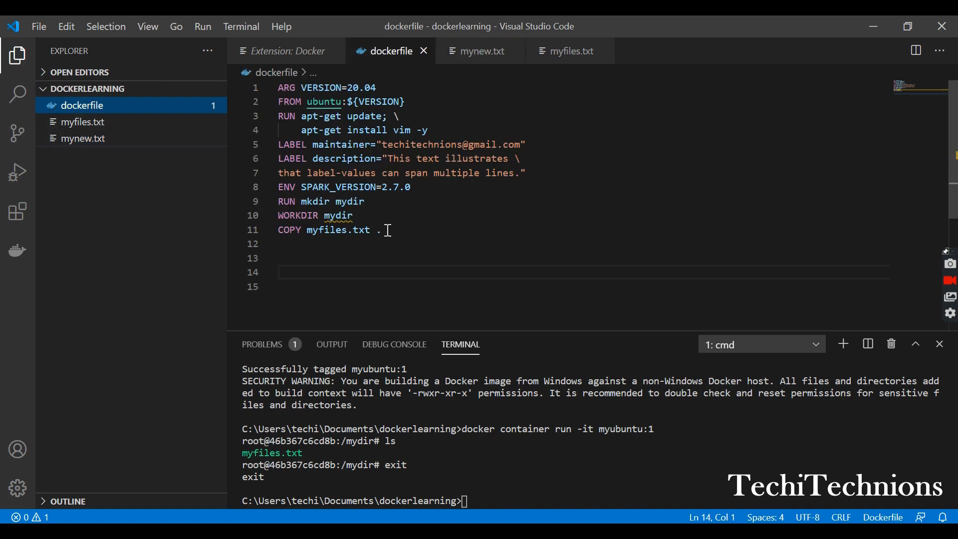
{"action": "triple_click", "coordinate": [327, 229]}
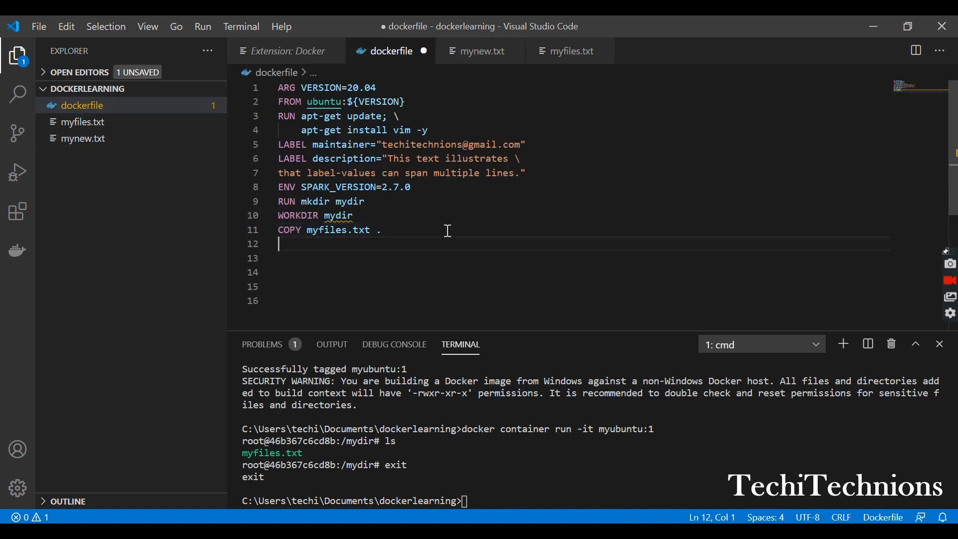
Add a second 'COPY mynew.txt .' line below the myfiles.txt copy and save
{"action": "type", "text": "COPY myfiles.txt ."}
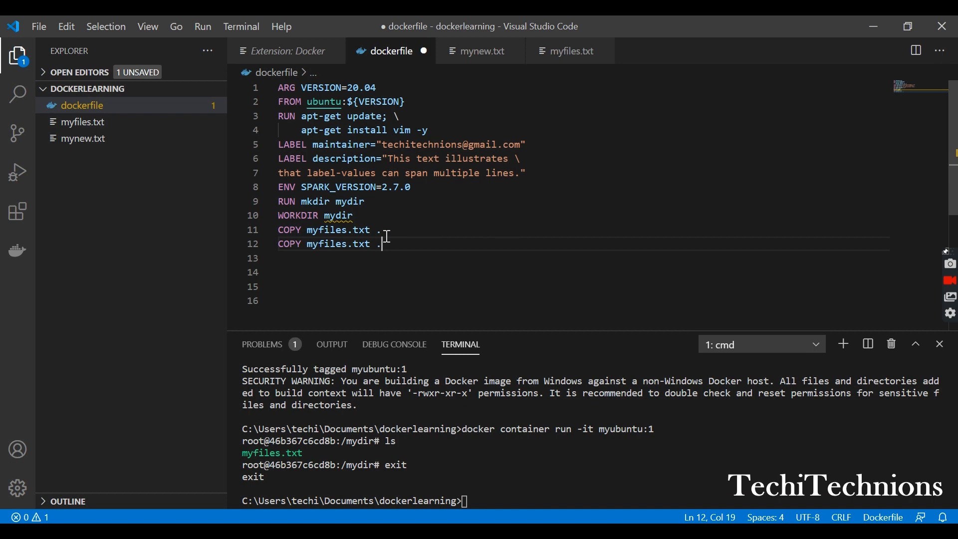
{"action": "mouse_move", "coordinate": [520, 255]}
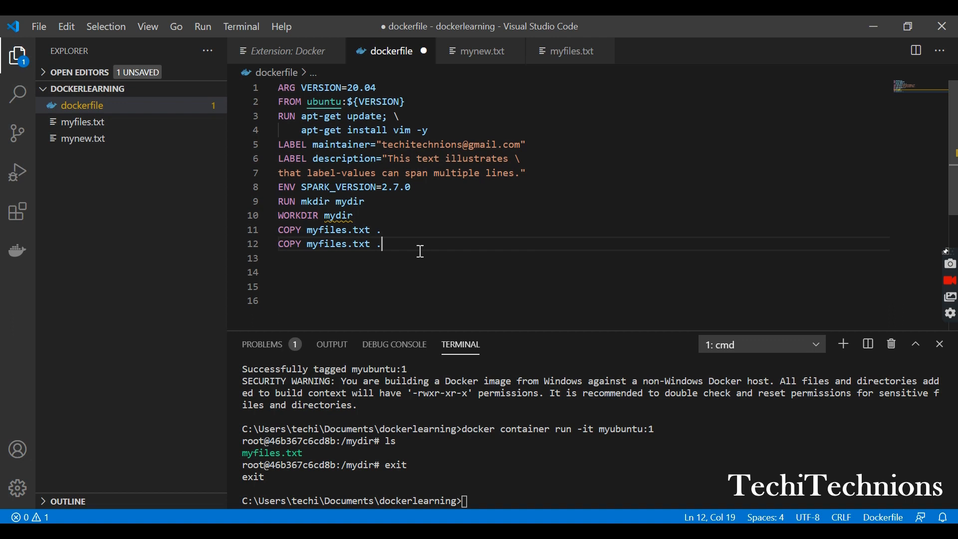
{"action": "mouse_move", "coordinate": [463, 283]}
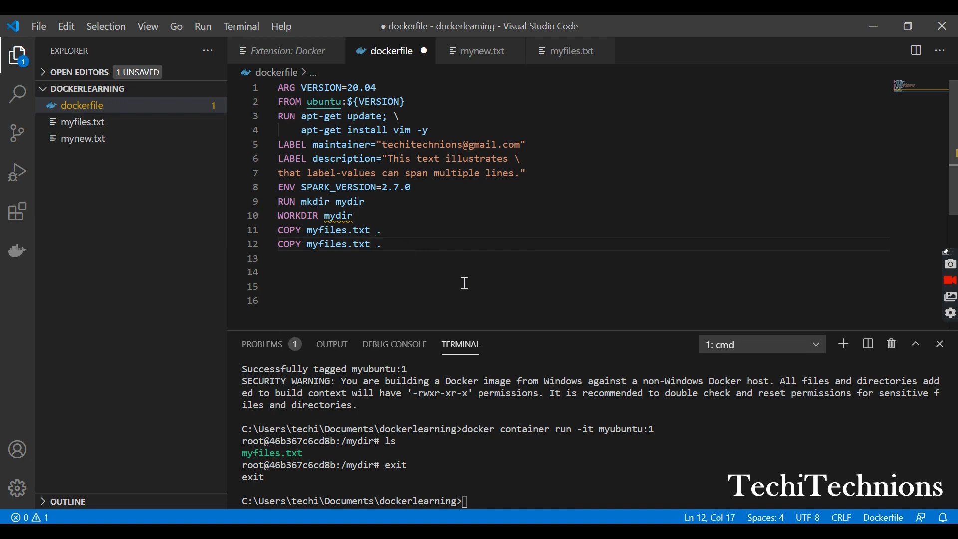
{"action": "key", "text": "Backspace"}
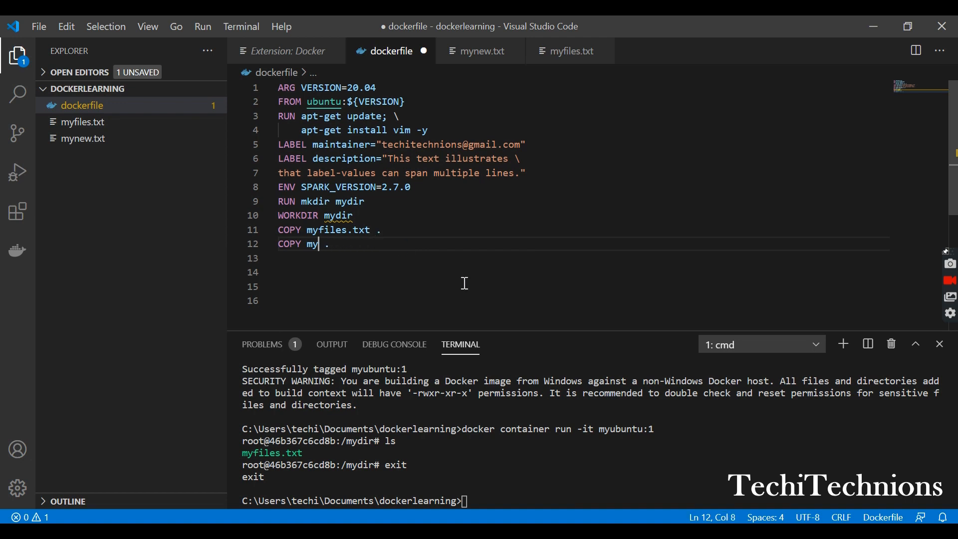
{"action": "type", "text": "n"}
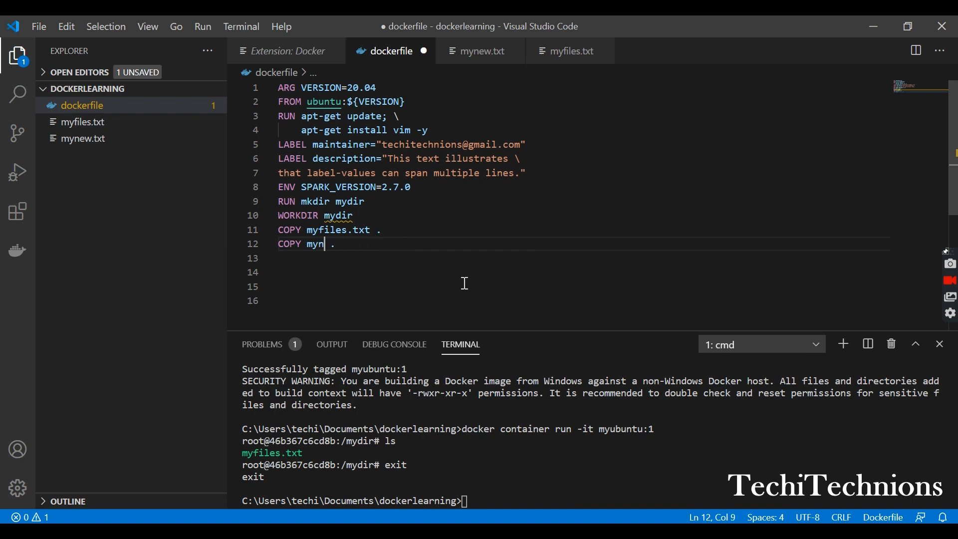
{"action": "type", "text": "ew"}
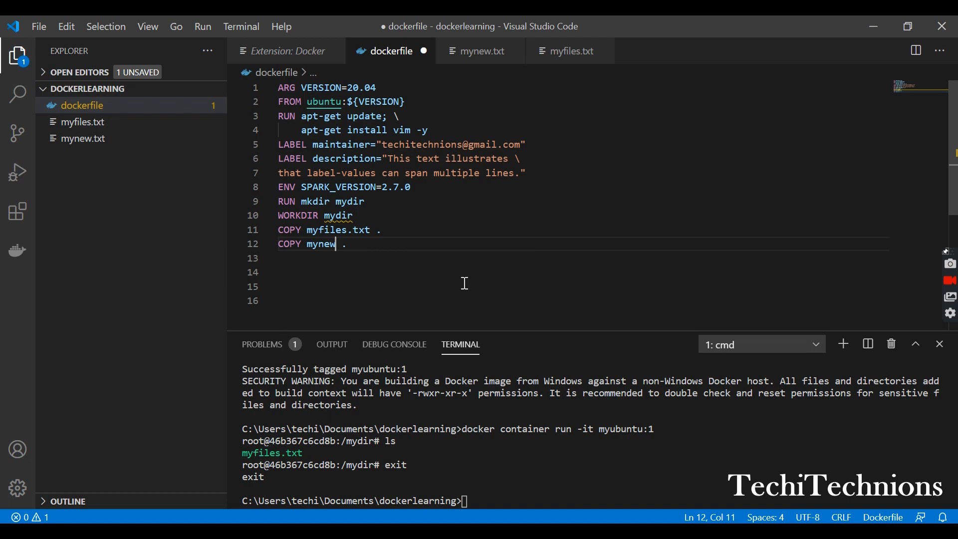
{"action": "type", "text": ".txt"}
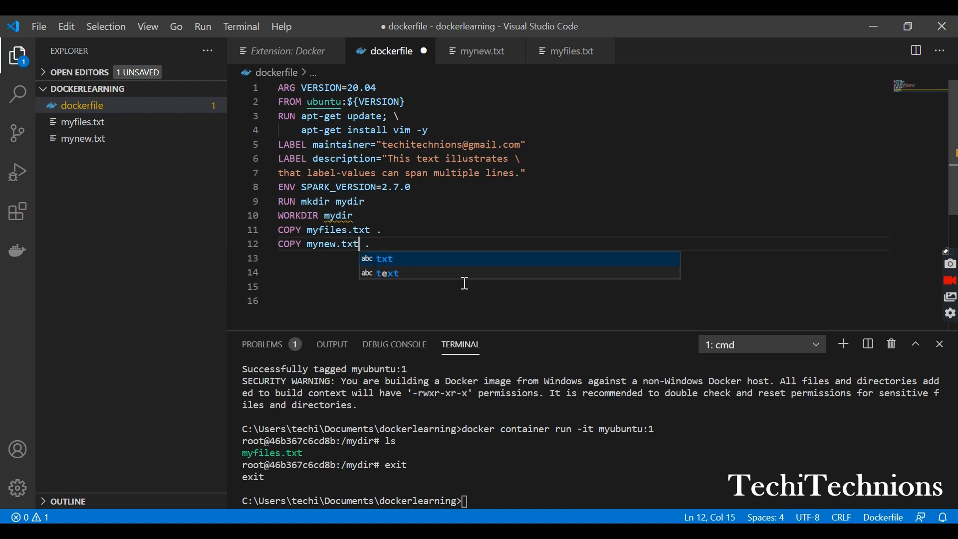
{"action": "key", "text": "ctrl+s"}
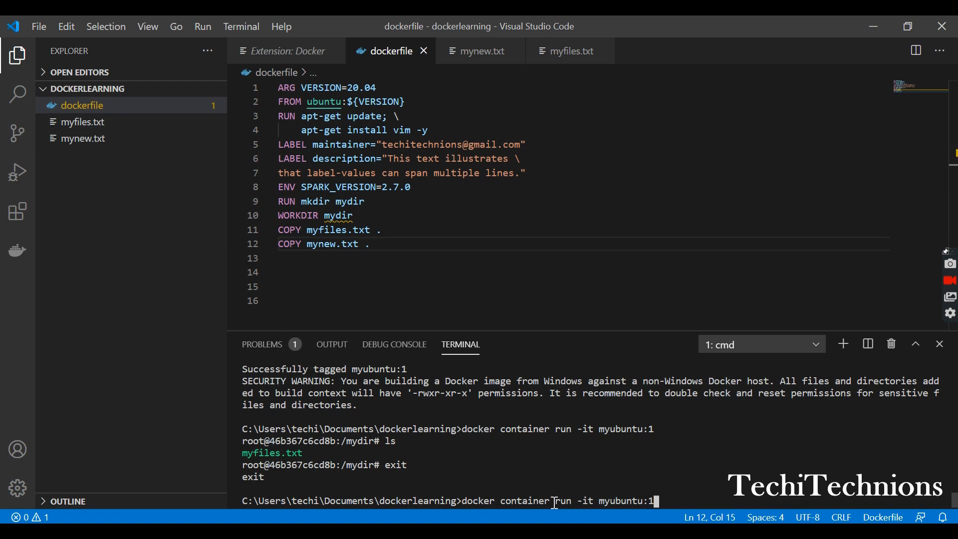
Rebuild myubuntu:1, start a container, and list mydir showing myfiles.txt and mynew.txt
{"action": "key", "text": "Backspace"}
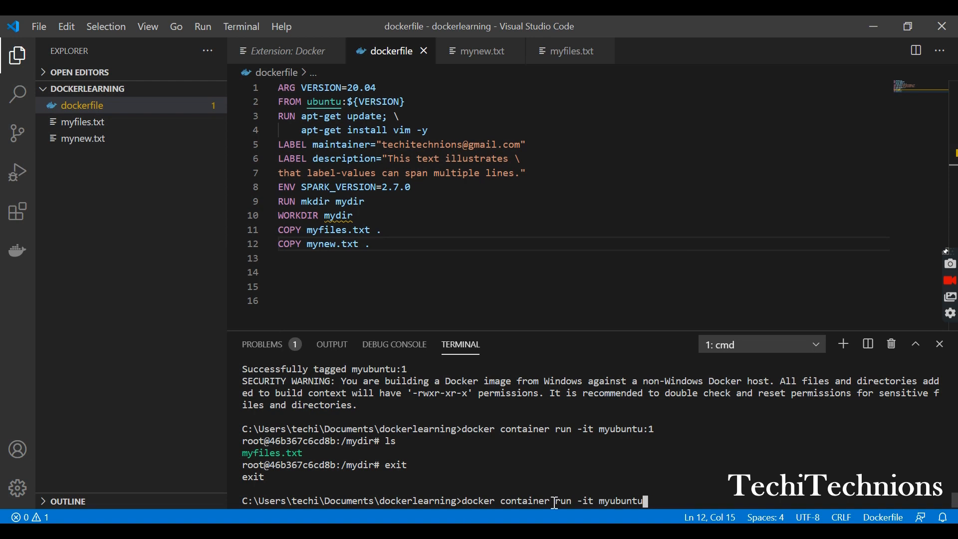
{"action": "type", "text": "docker build -t myubuntu:1 ."}
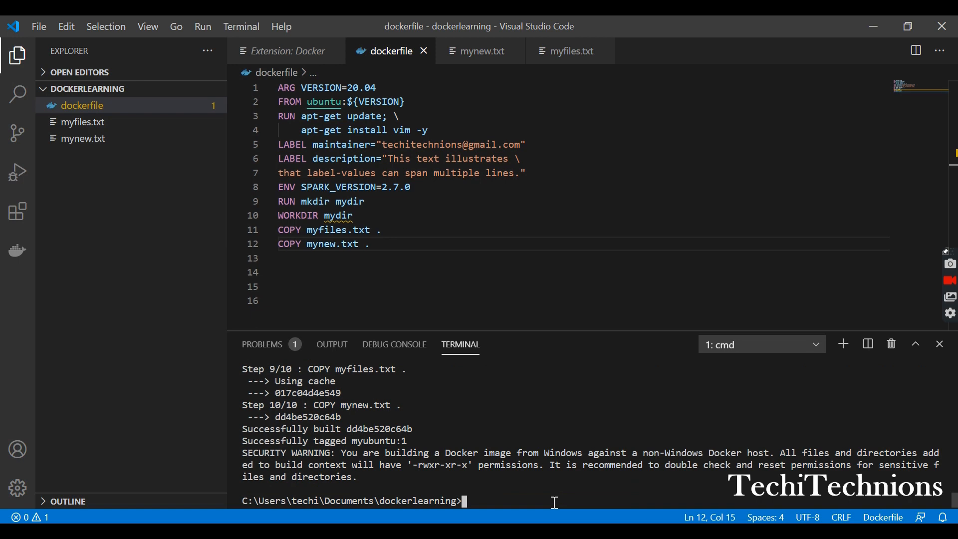
{"action": "type", "text": "docker container run -it myubuntu:1"}
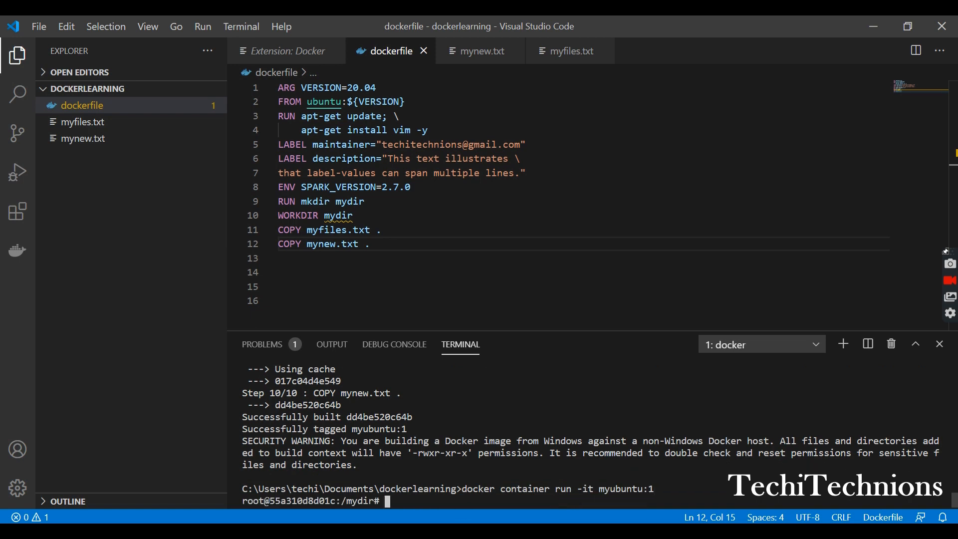
{"action": "type", "text": "ls"}
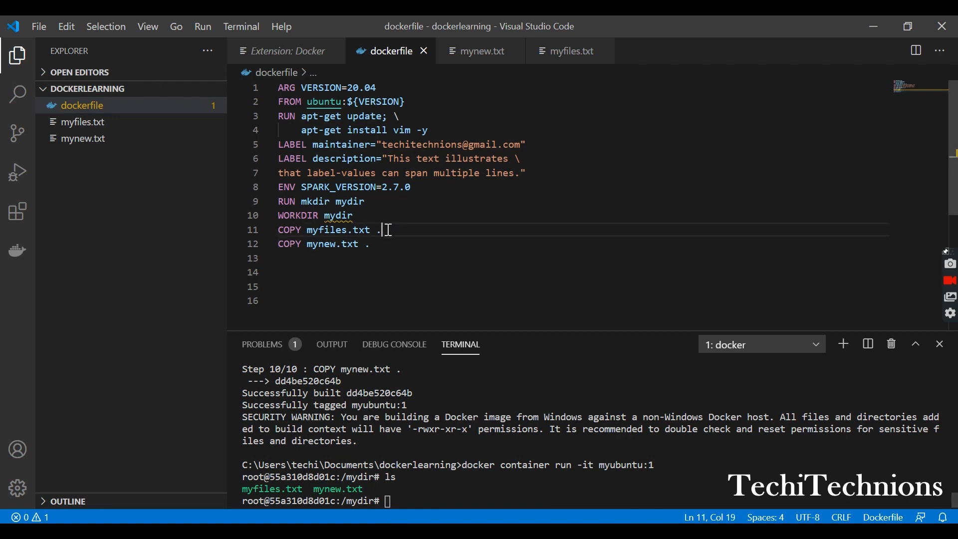
{"action": "mouse_move", "coordinate": [500, 281]}
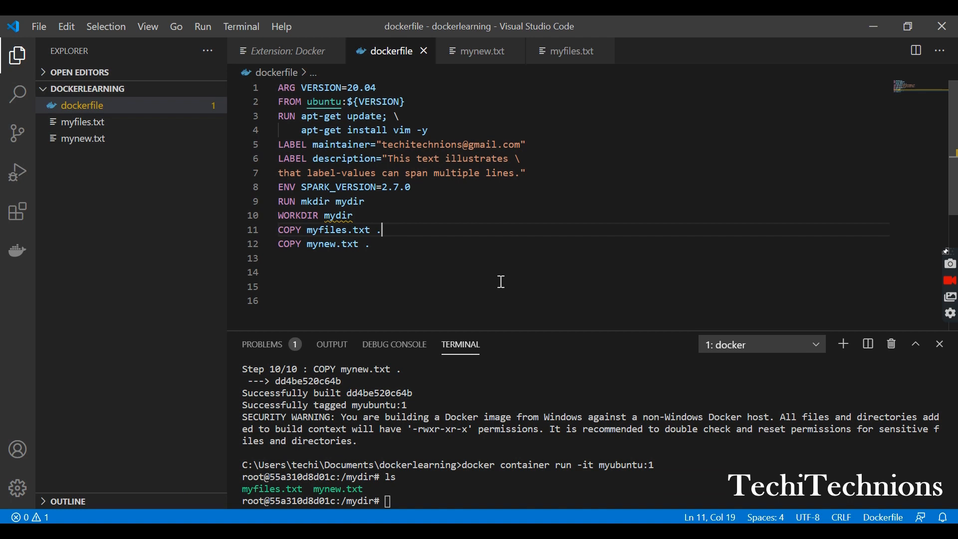
Strip the destination from the COPY myfiles.txt line and list the container's root directory
{"action": "type", "text": "/"}
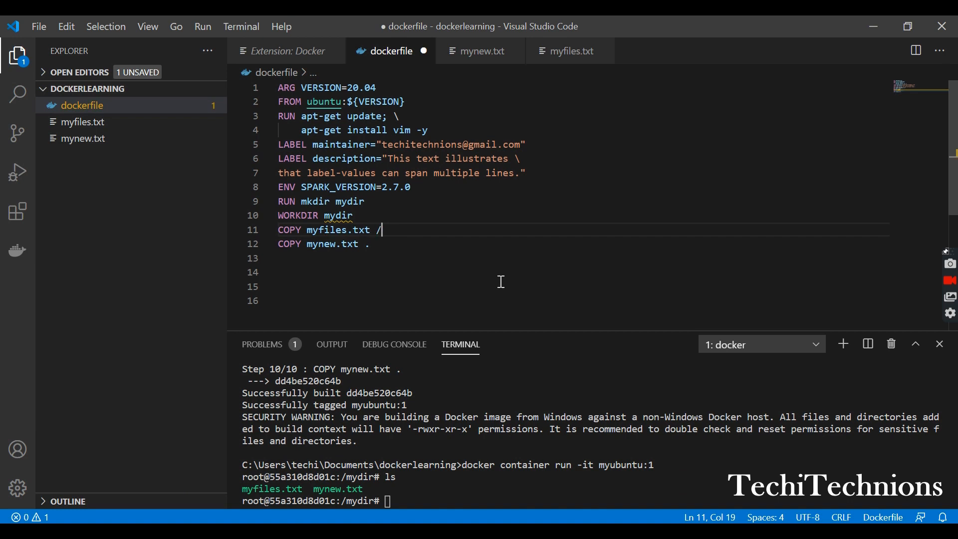
{"action": "type", "text": "myfi"}
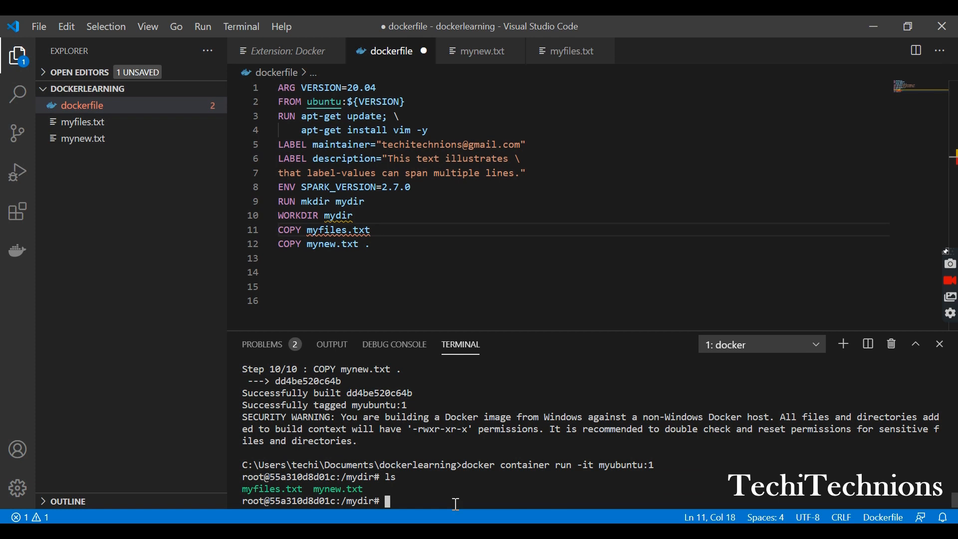
{"action": "type", "text": "cd /"}
{"action": "type", "text": "ls"}
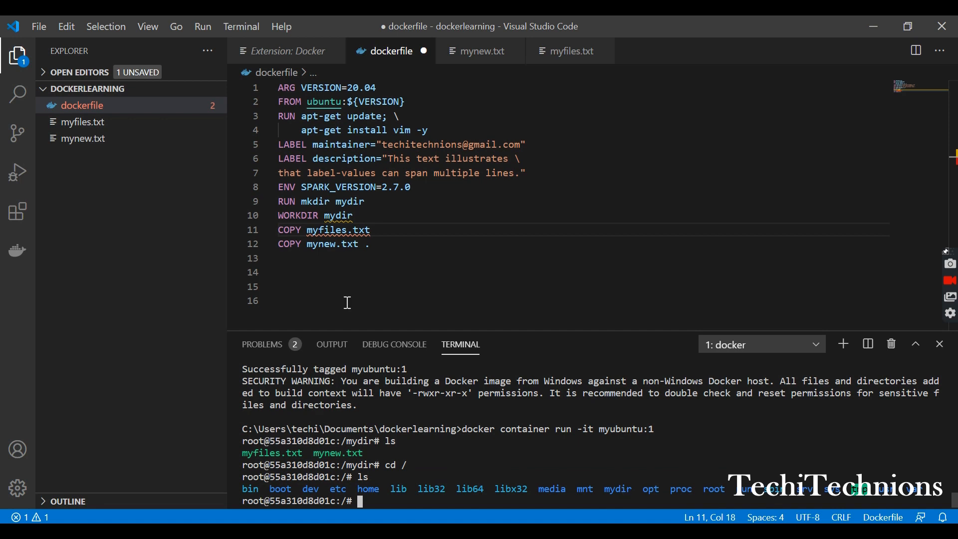
{"action": "left_click", "coordinate": [353, 215]}
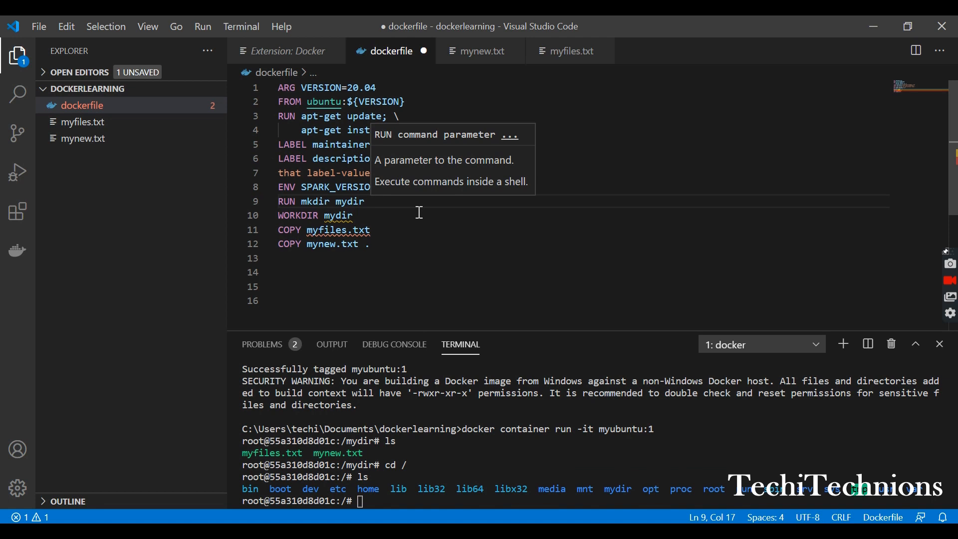
Add 'mkdir myfiles' to the directory setup and copy myfiles.txt to /myfiles
{"action": "type", "text": ";"}
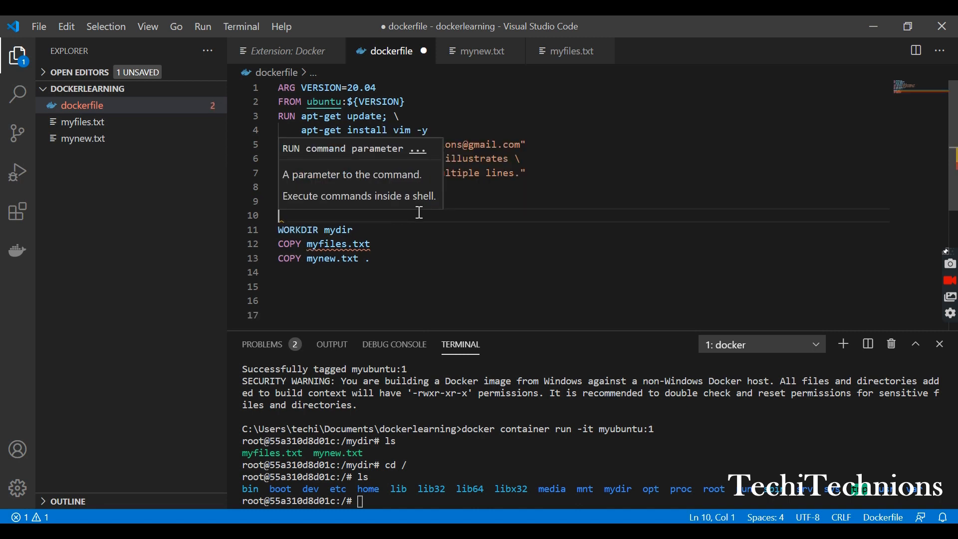
{"action": "type", "text": "mkdir"}
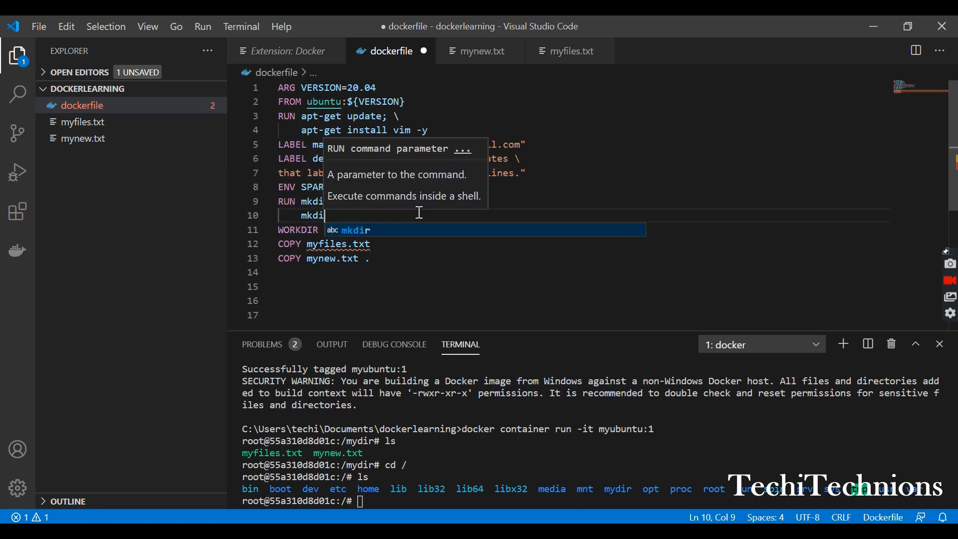
{"action": "type", "text": "my"}
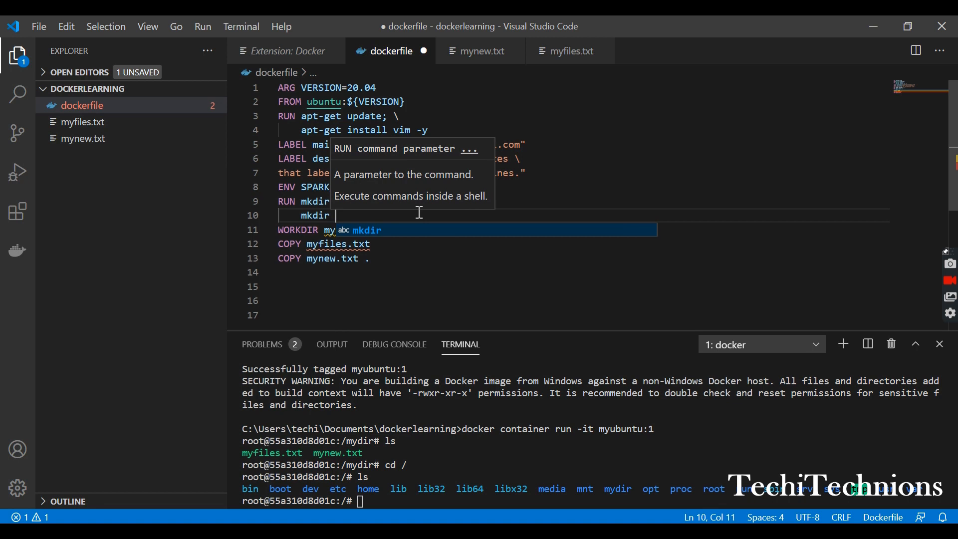
{"action": "type", "text": "my"}
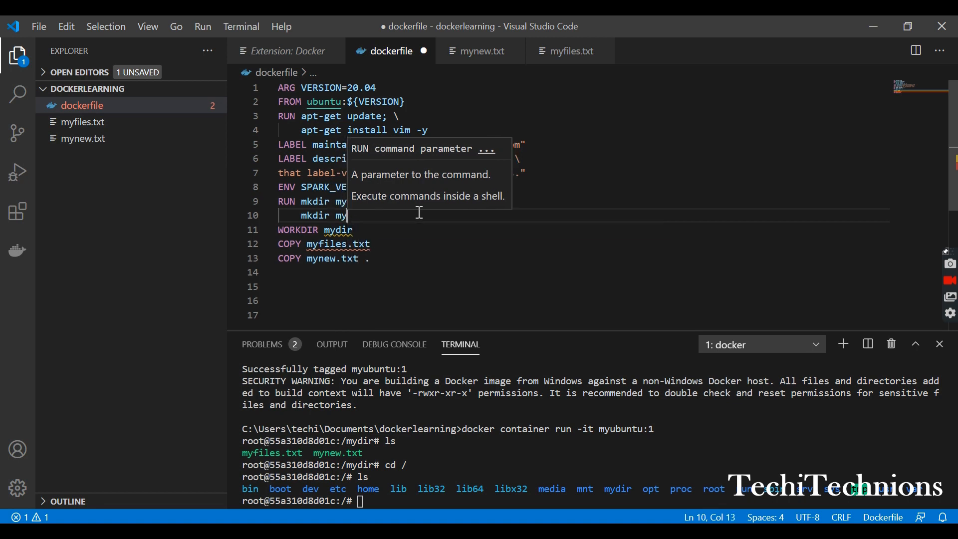
{"action": "type", "text": "files"}
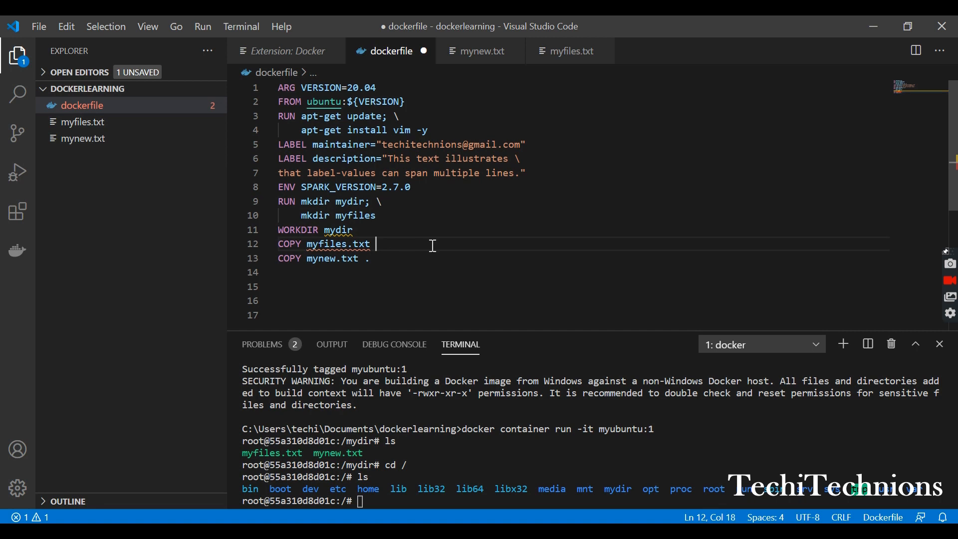
{"action": "mouse_move", "coordinate": [474, 256]}
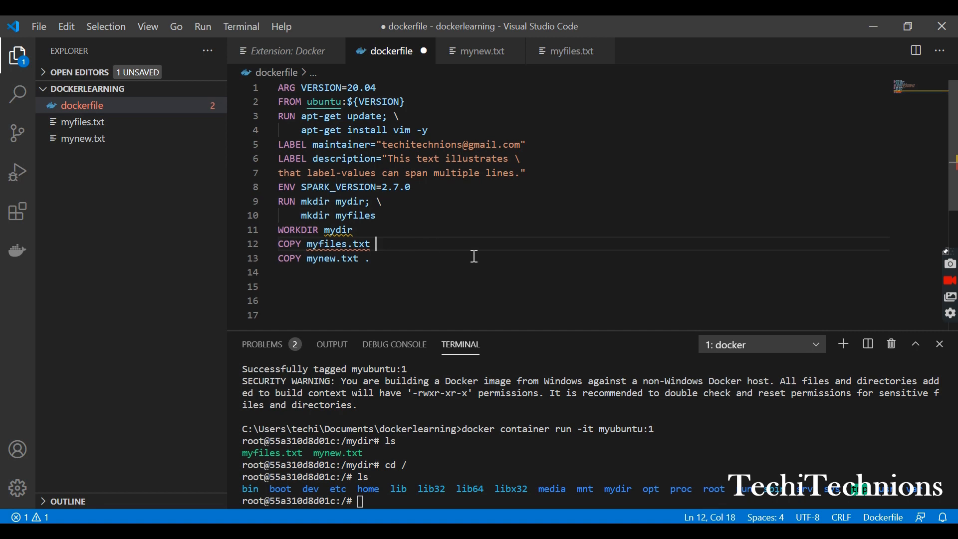
{"action": "type", "text": "/m"}
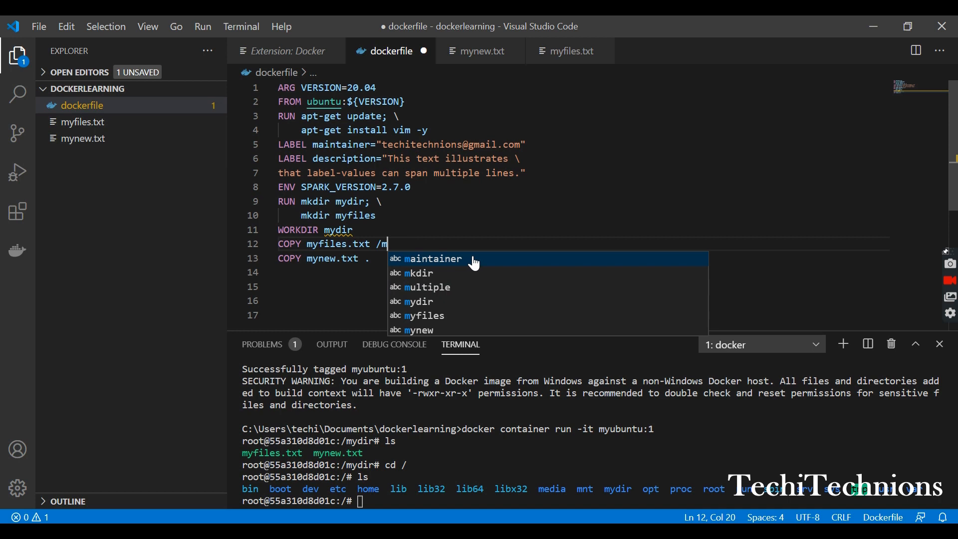
{"action": "type", "text": "yfiles"}
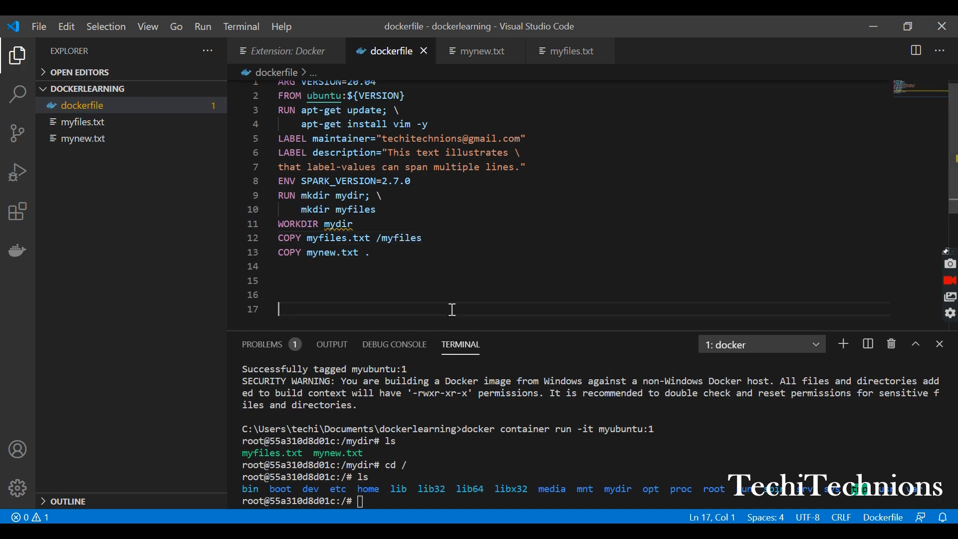
{"action": "mouse_move", "coordinate": [422, 500]}
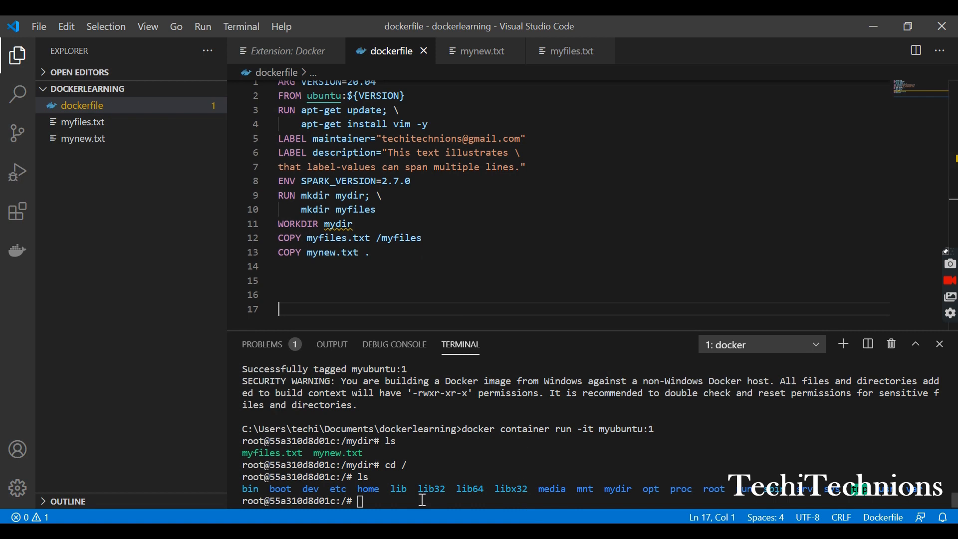
Exit the old container, check images and containers, and start a fresh myubuntu:1 container
{"action": "type", "text": "exit"}
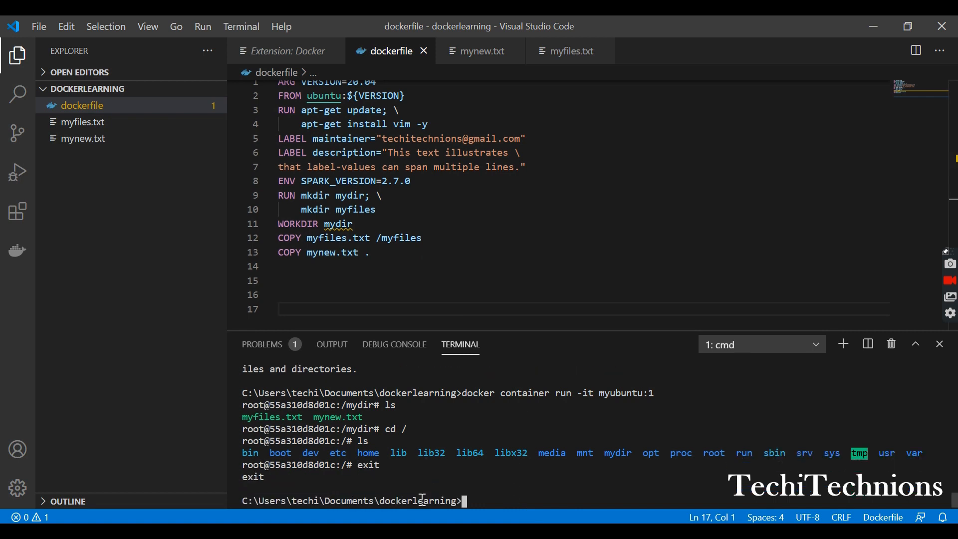
{"action": "type", "text": "docker images"}
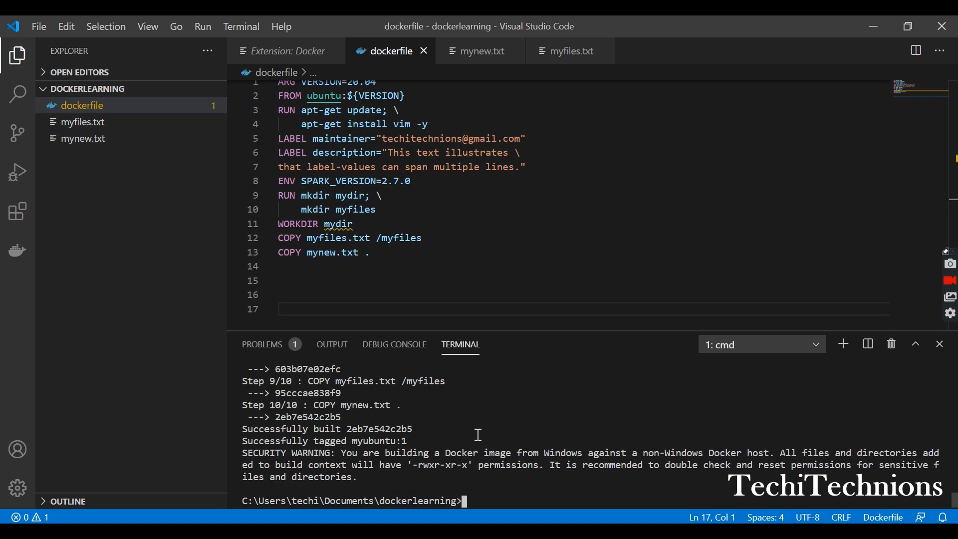
{"action": "type", "text": "cls"}
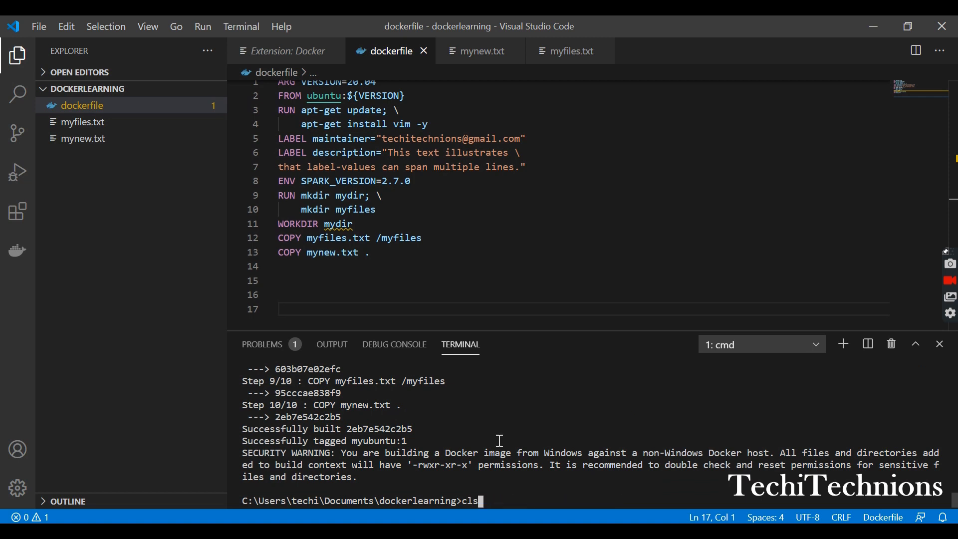
{"action": "type", "text": "docker container ls -a"}
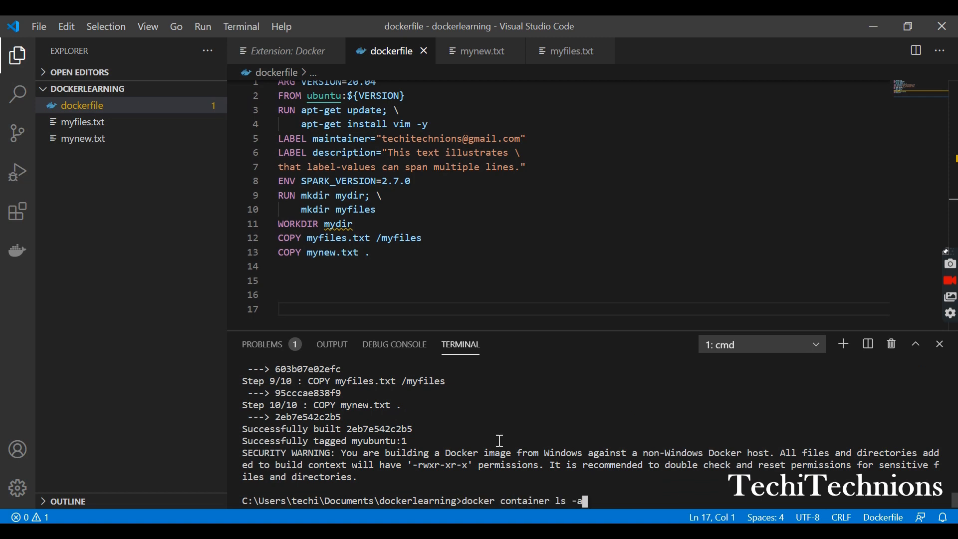
{"action": "type", "text": "docker container run -it myimage"}
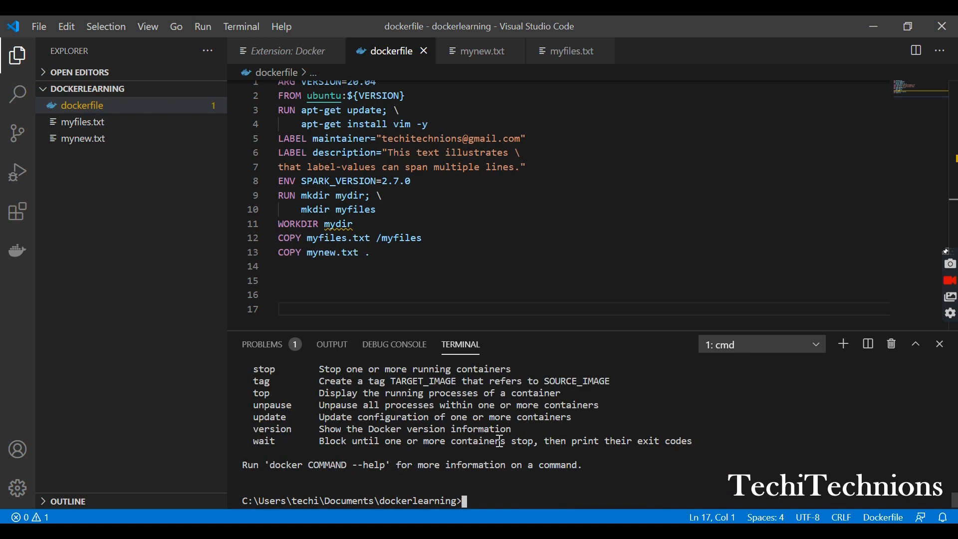
{"action": "type", "text": "docker container run -it myubuntu:1"}
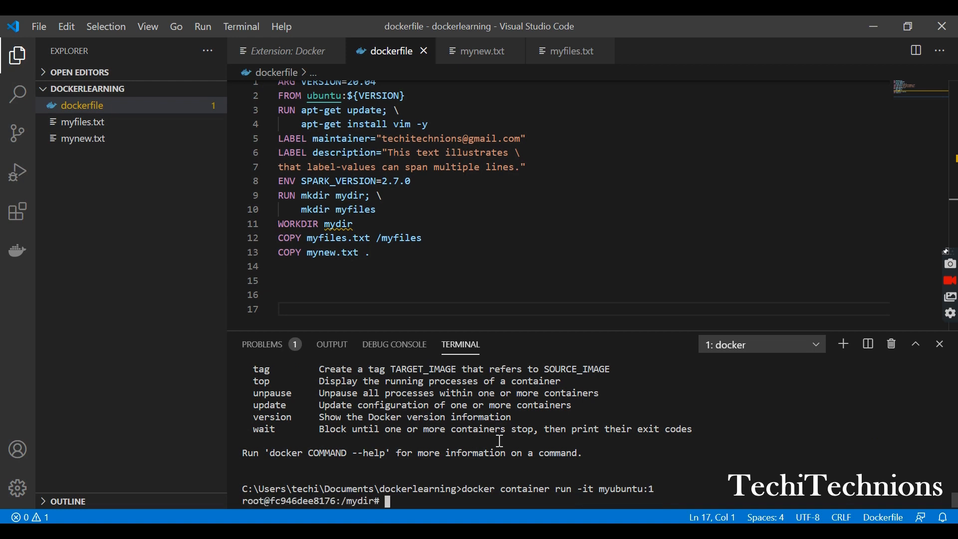
List mydir, then / and /myfiles, confirming mynew.txt and myfiles.txt locations
{"action": "type", "text": "ls"}
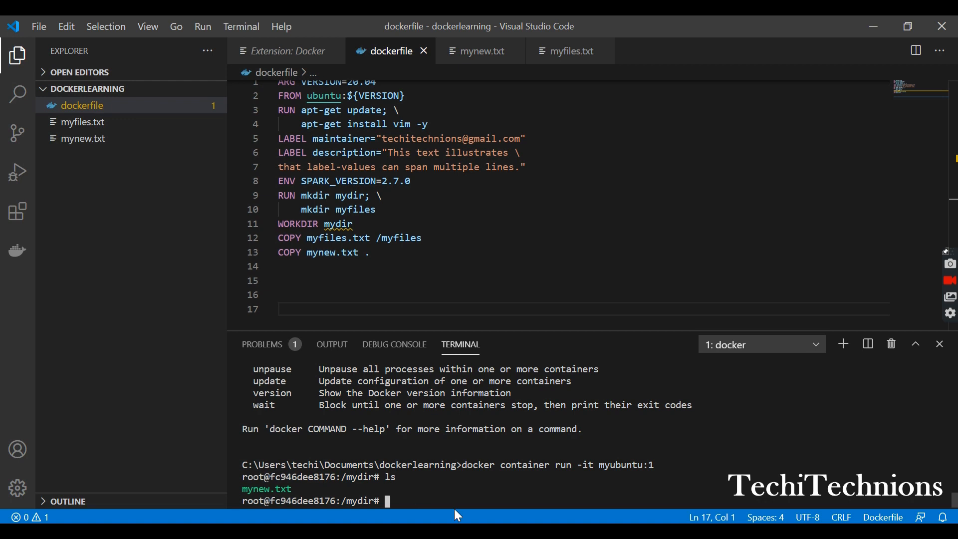
{"action": "type", "text": "cd /"}
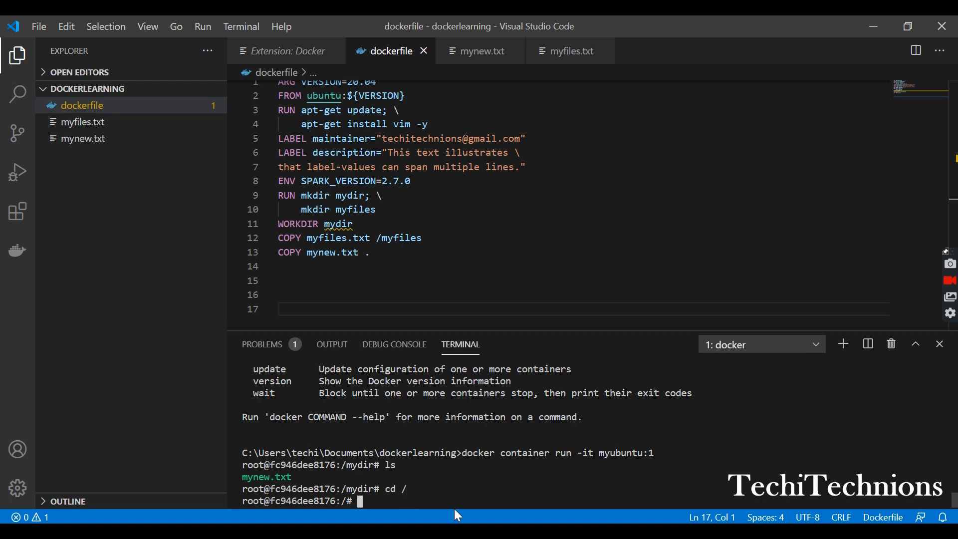
{"action": "type", "text": "ls"}
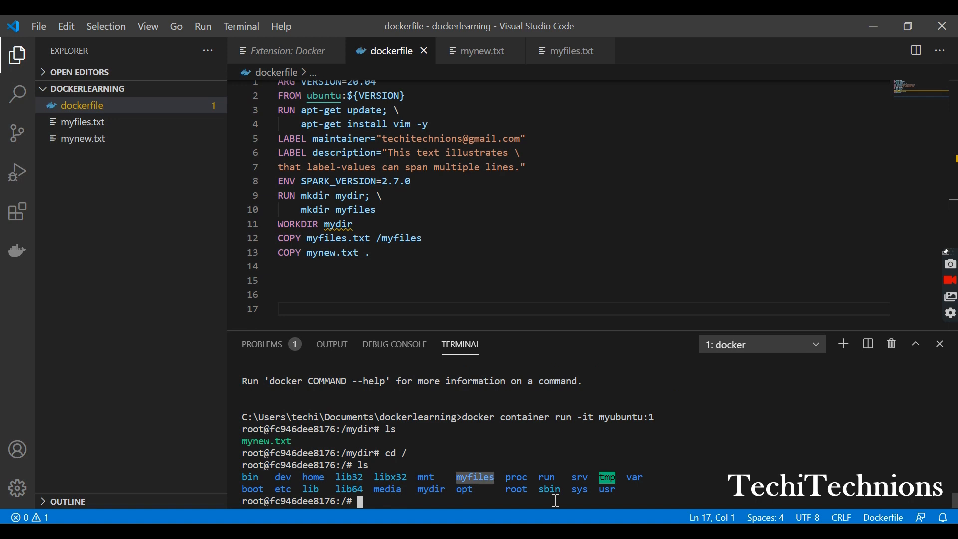
{"action": "type", "text": "cd"}
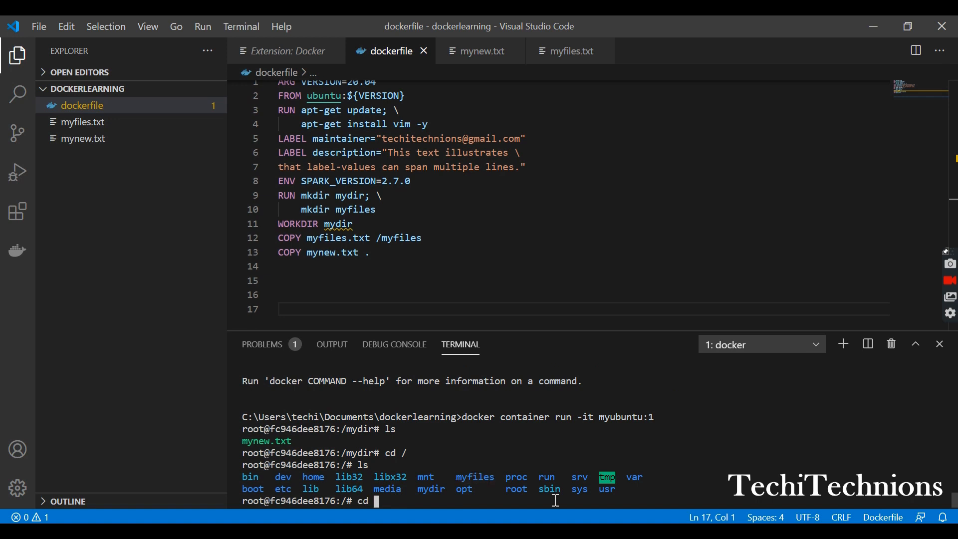
{"action": "type", "text": "myfiles"}
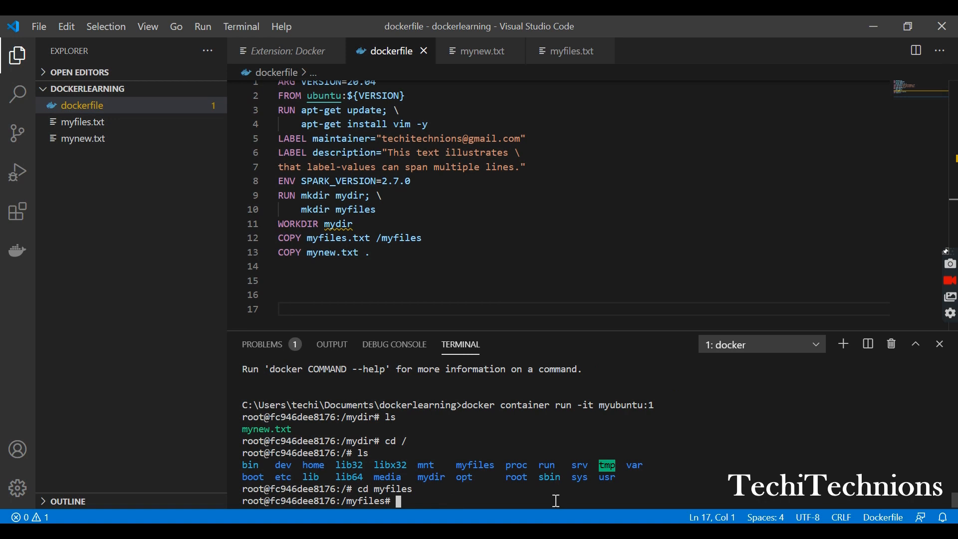
{"action": "type", "text": "ls"}
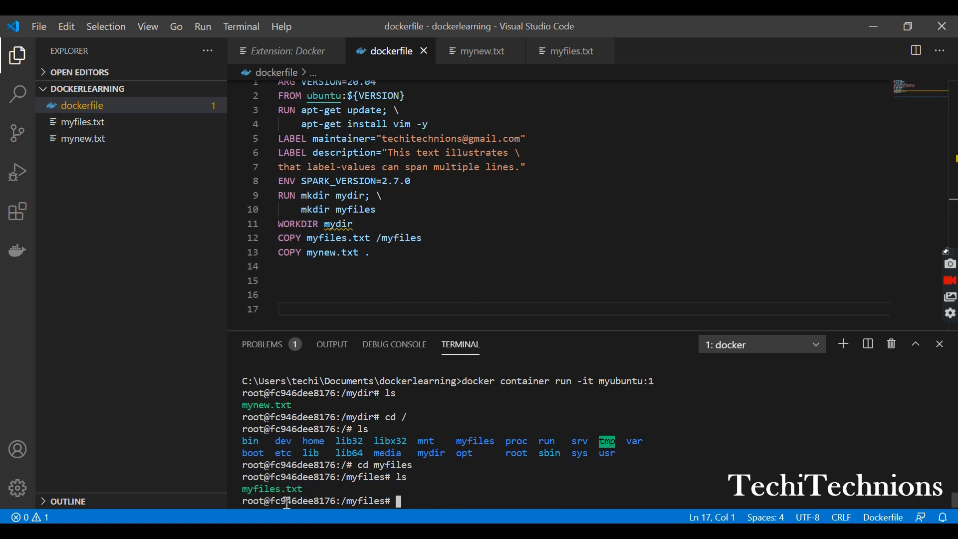
{"action": "mouse_move", "coordinate": [443, 237]}
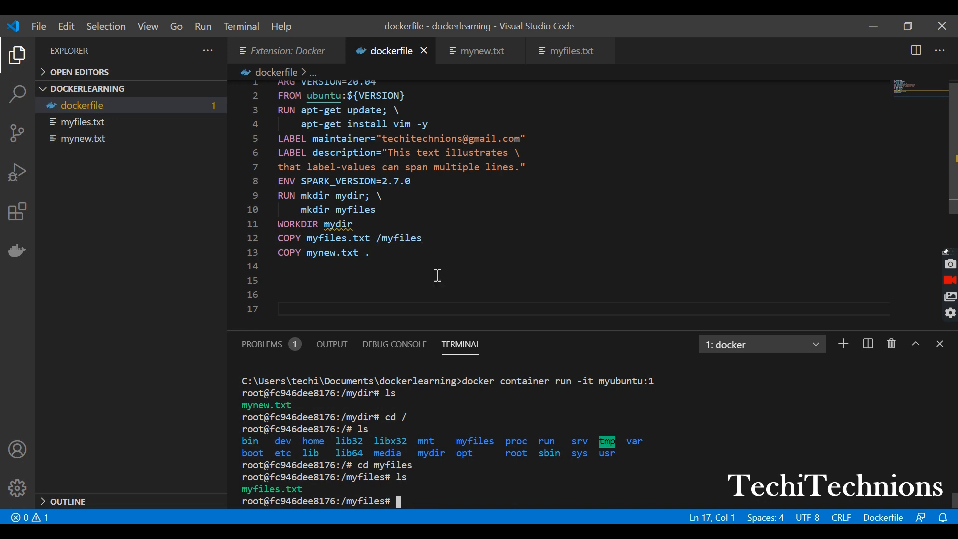
{"action": "mouse_move", "coordinate": [343, 242]}
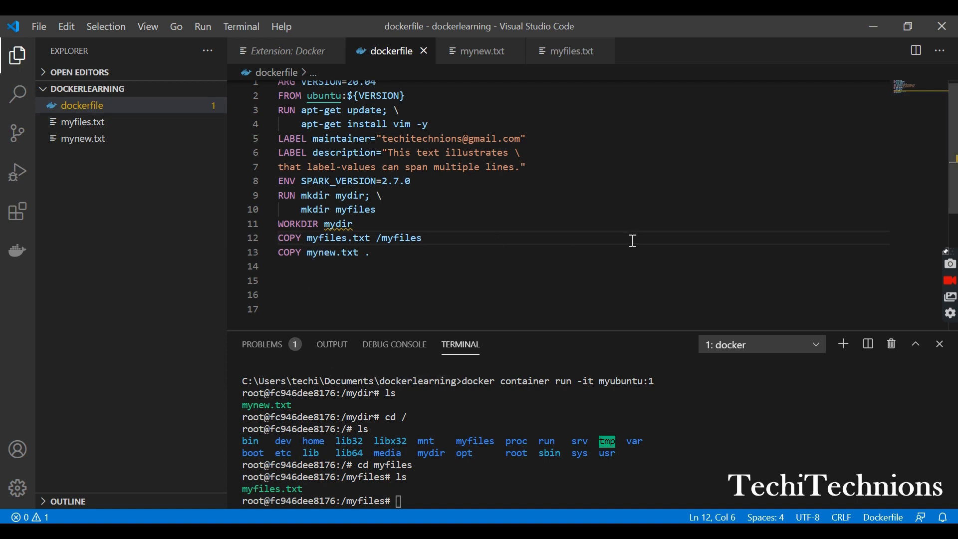
{"action": "mouse_move", "coordinate": [627, 246]}
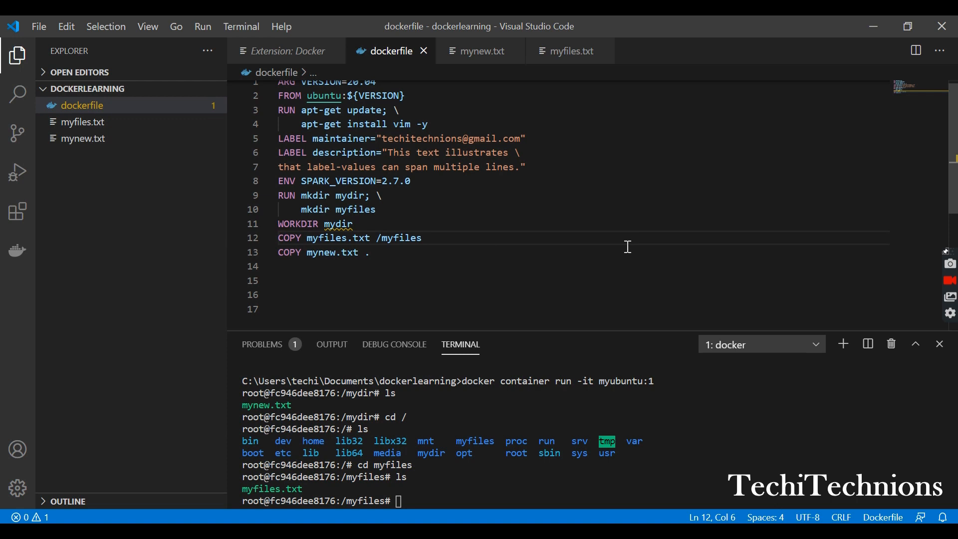
{"action": "mouse_move", "coordinate": [558, 305]}
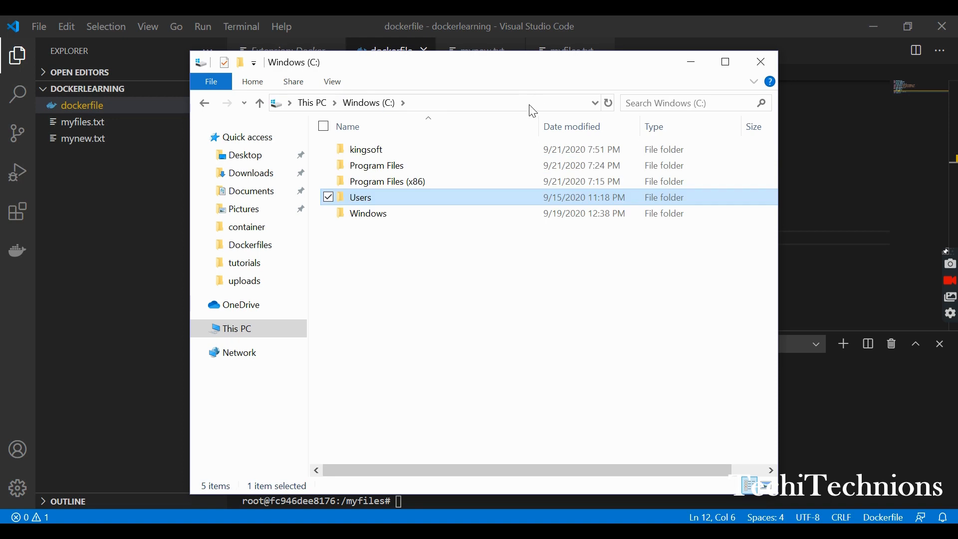
{"action": "double_click", "coordinate": [361, 197]}
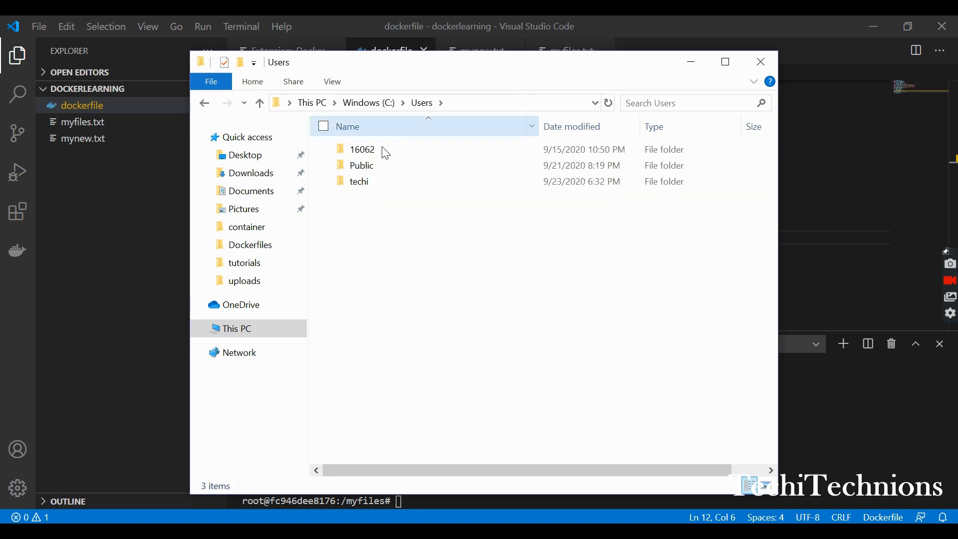
{"action": "double_click", "coordinate": [359, 181]}
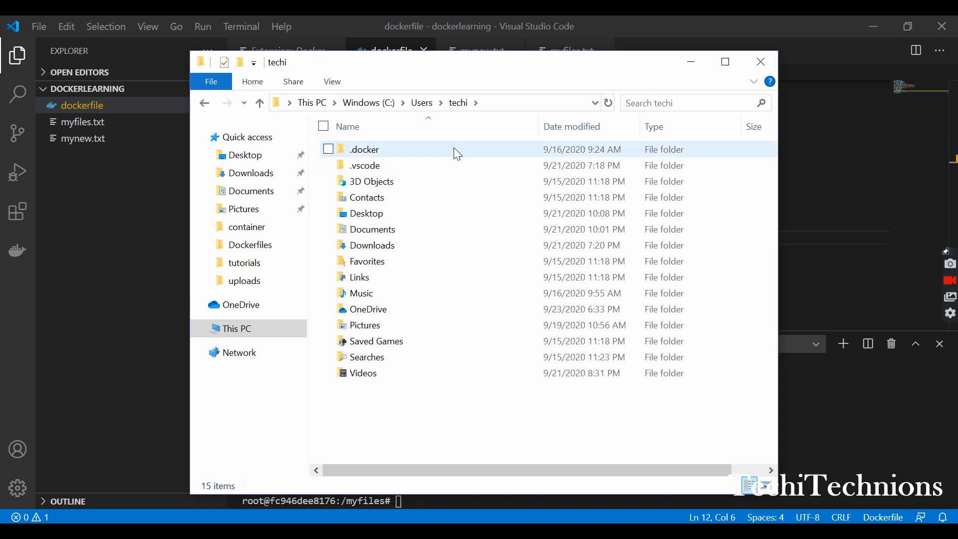
{"action": "left_click", "coordinate": [428, 103]}
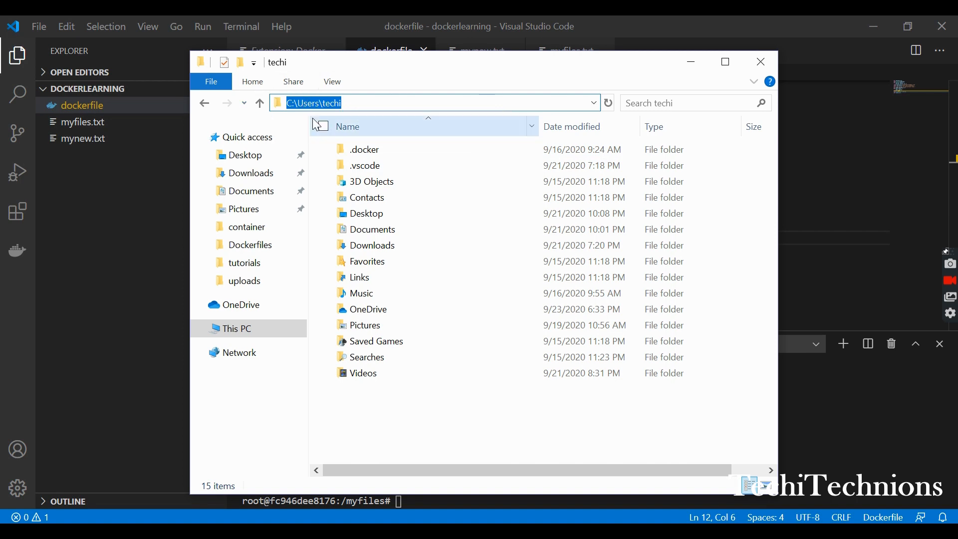
{"action": "mouse_move", "coordinate": [761, 62]}
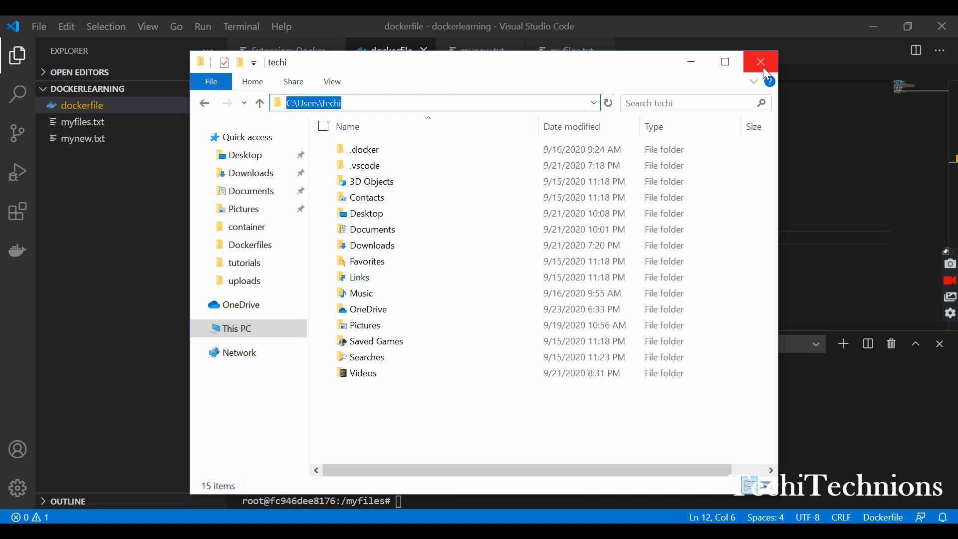
{"action": "left_click", "coordinate": [760, 62]}
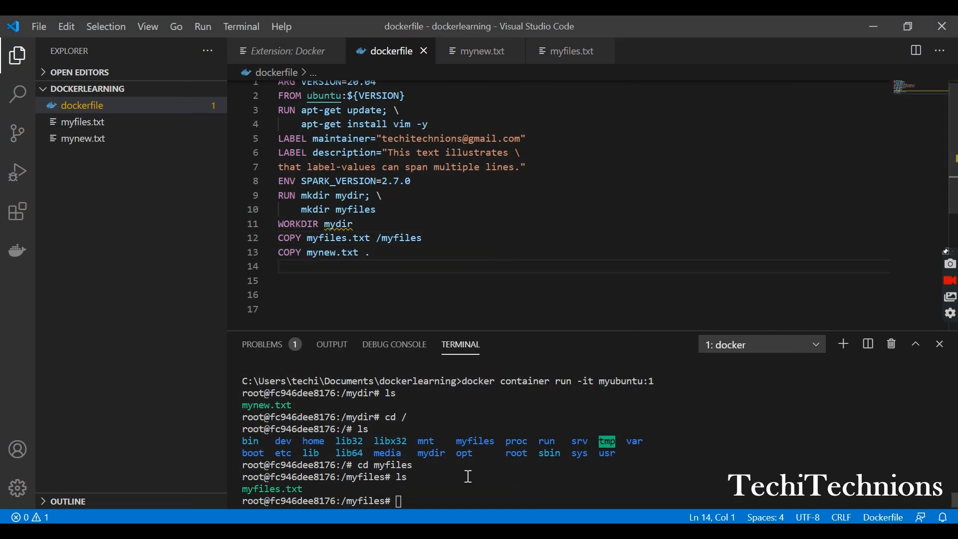
{"action": "mouse_move", "coordinate": [621, 476]}
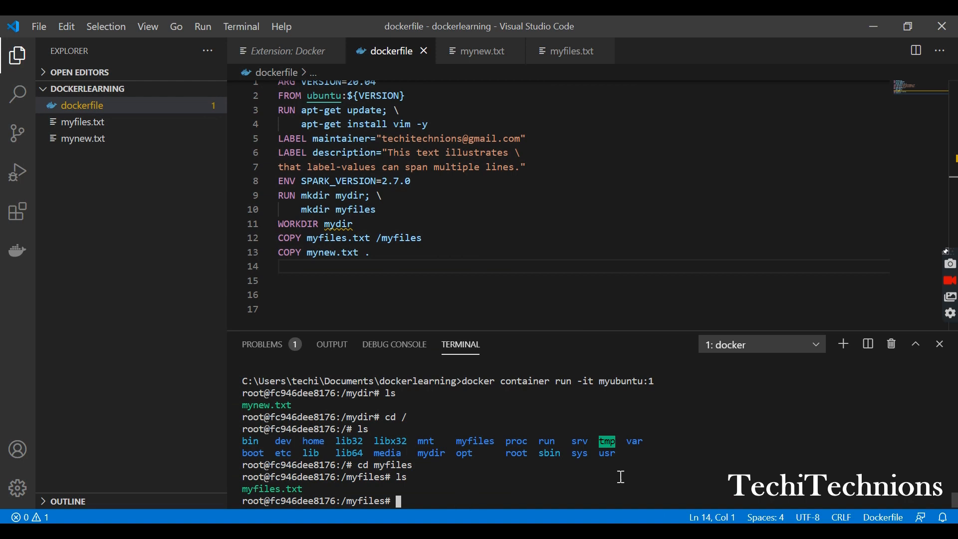
{"action": "mouse_move", "coordinate": [658, 456]}
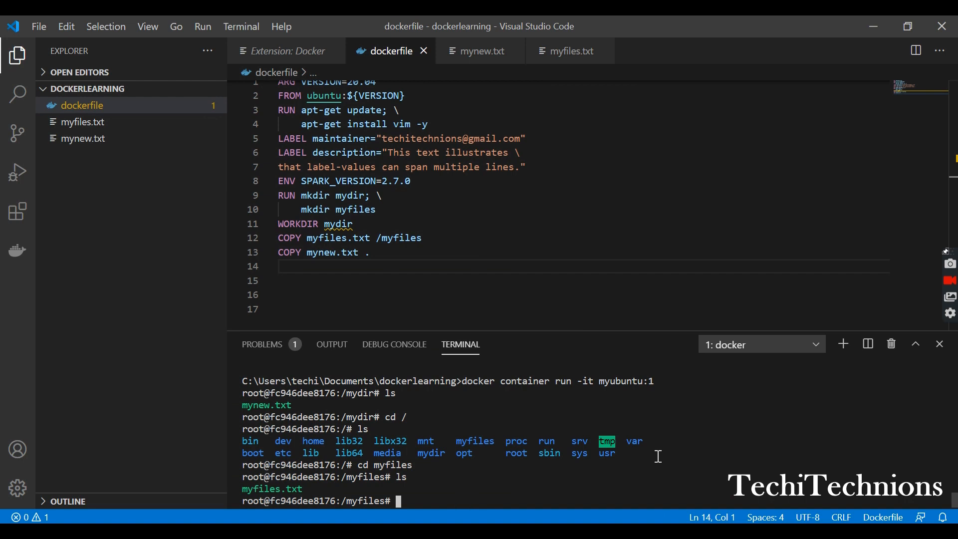
Exit the running container to return to the dockerlearning host prompt
{"action": "type", "text": "exit"}
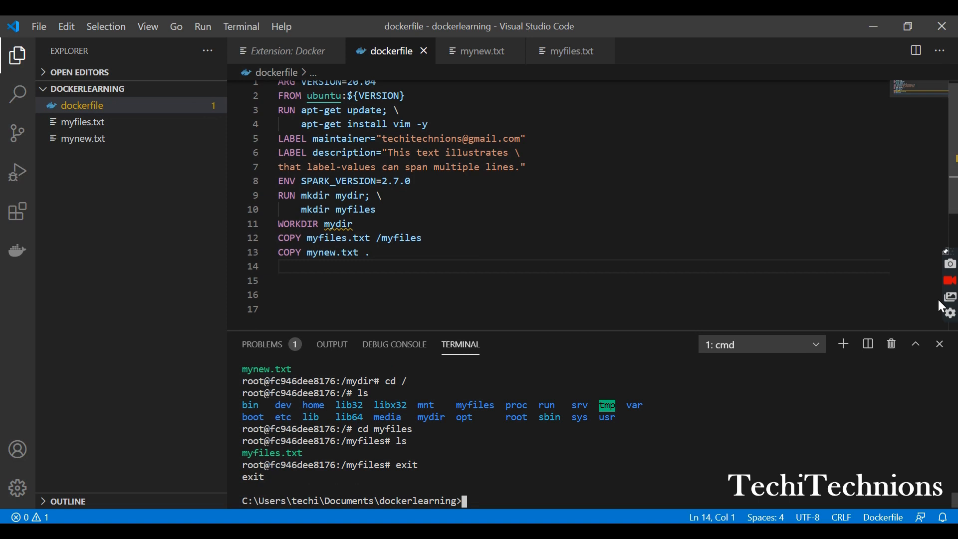
{"action": "mouse_move", "coordinate": [927, 307]}
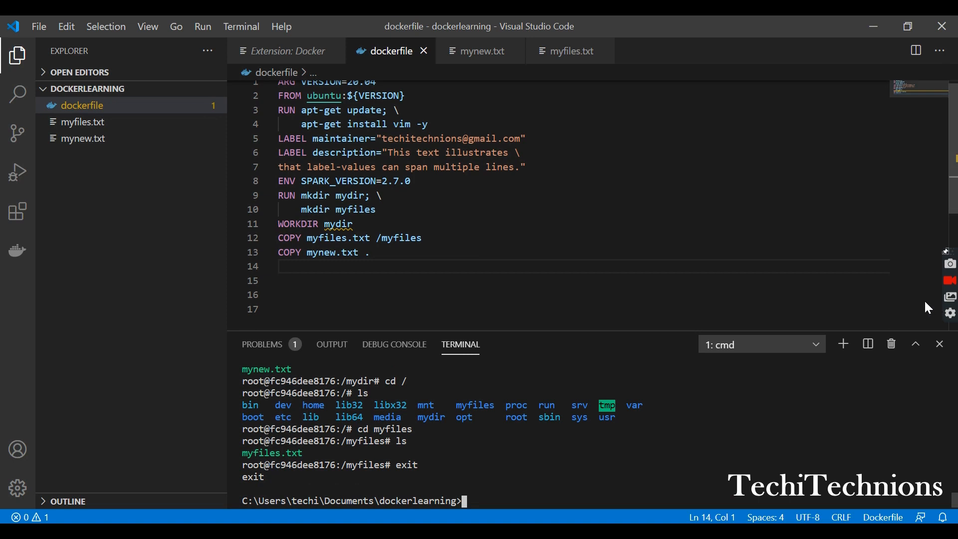